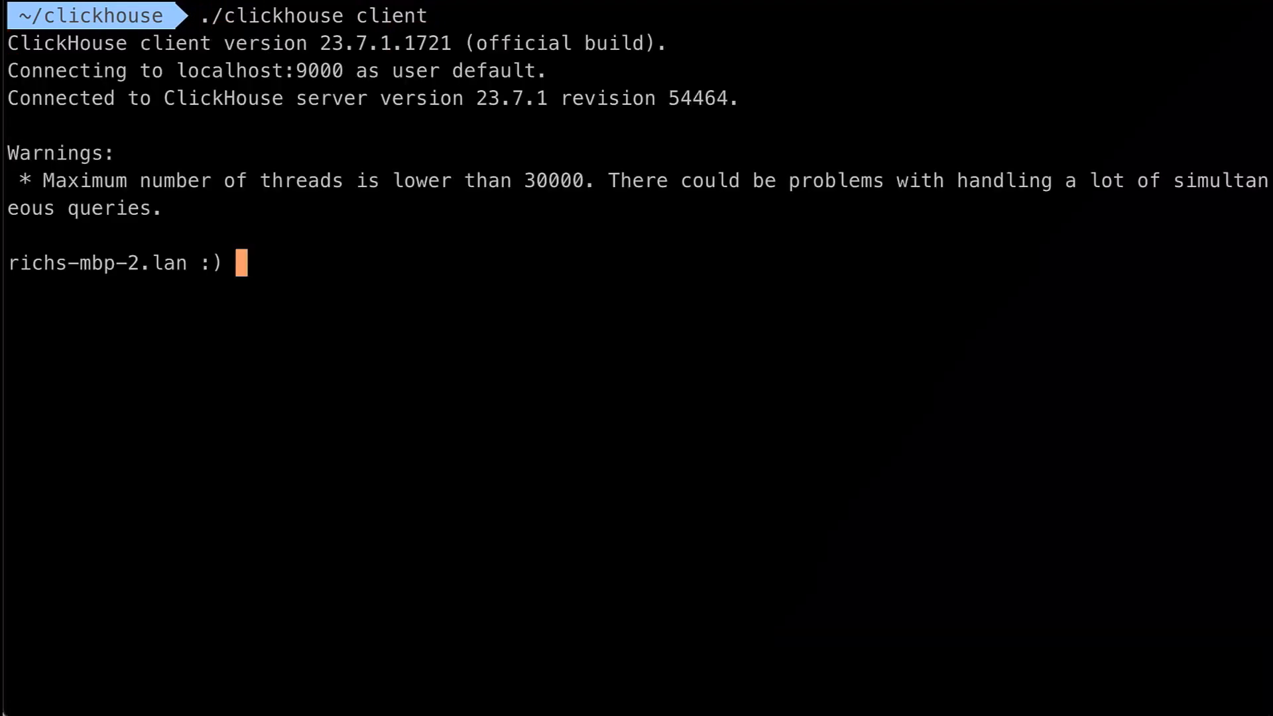
- Run SELECT number FROM numbers(100); and look through the 100 returned rows
text(SELECT number)
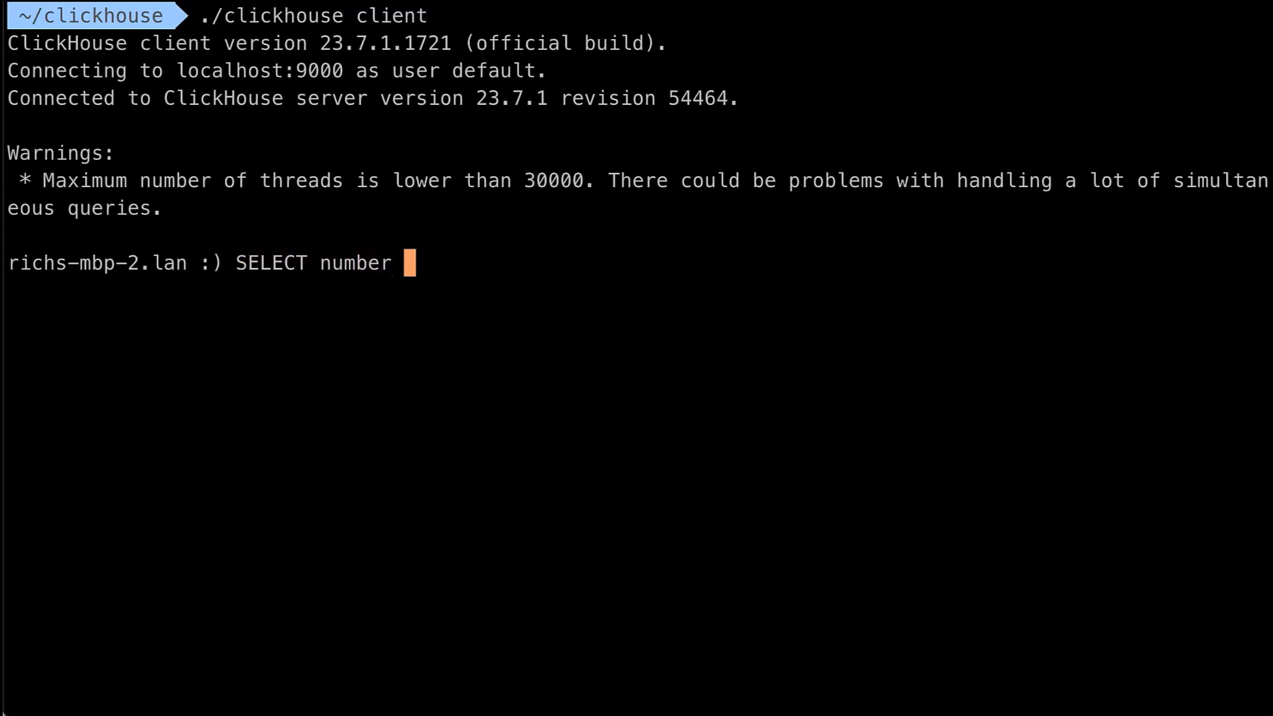
text(FROM numbers(100);)
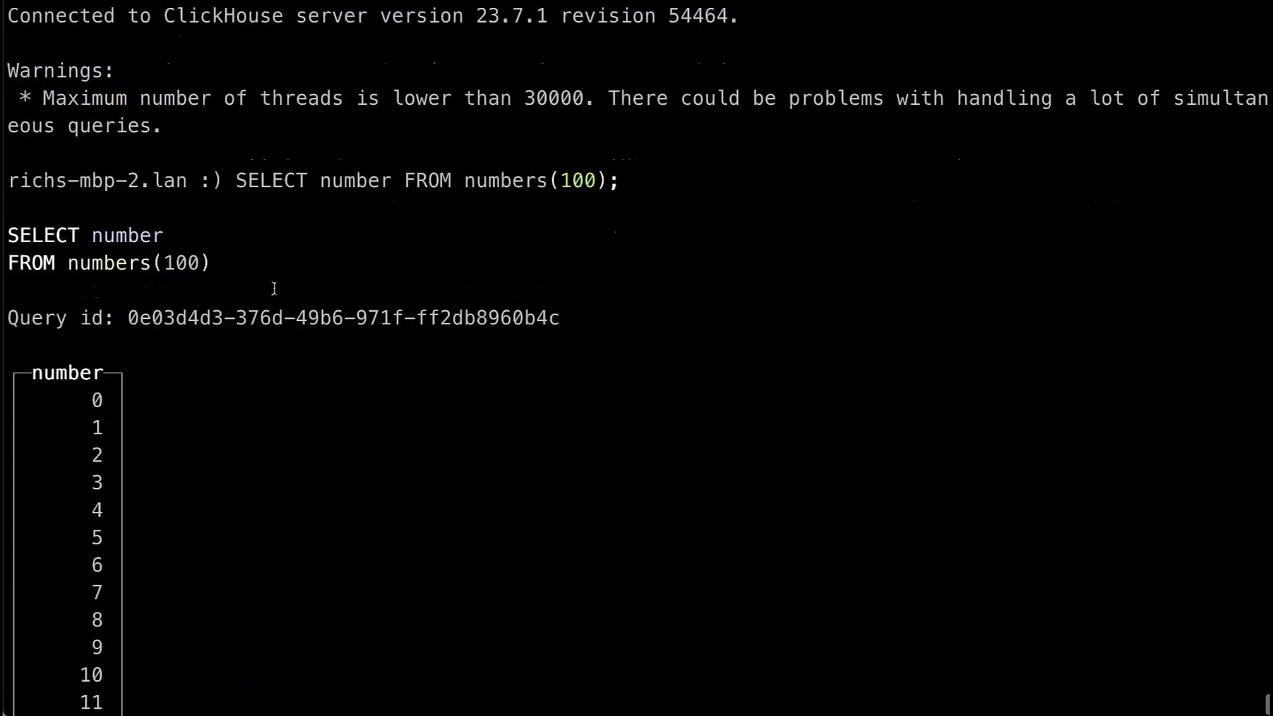
scroll(down, 3)
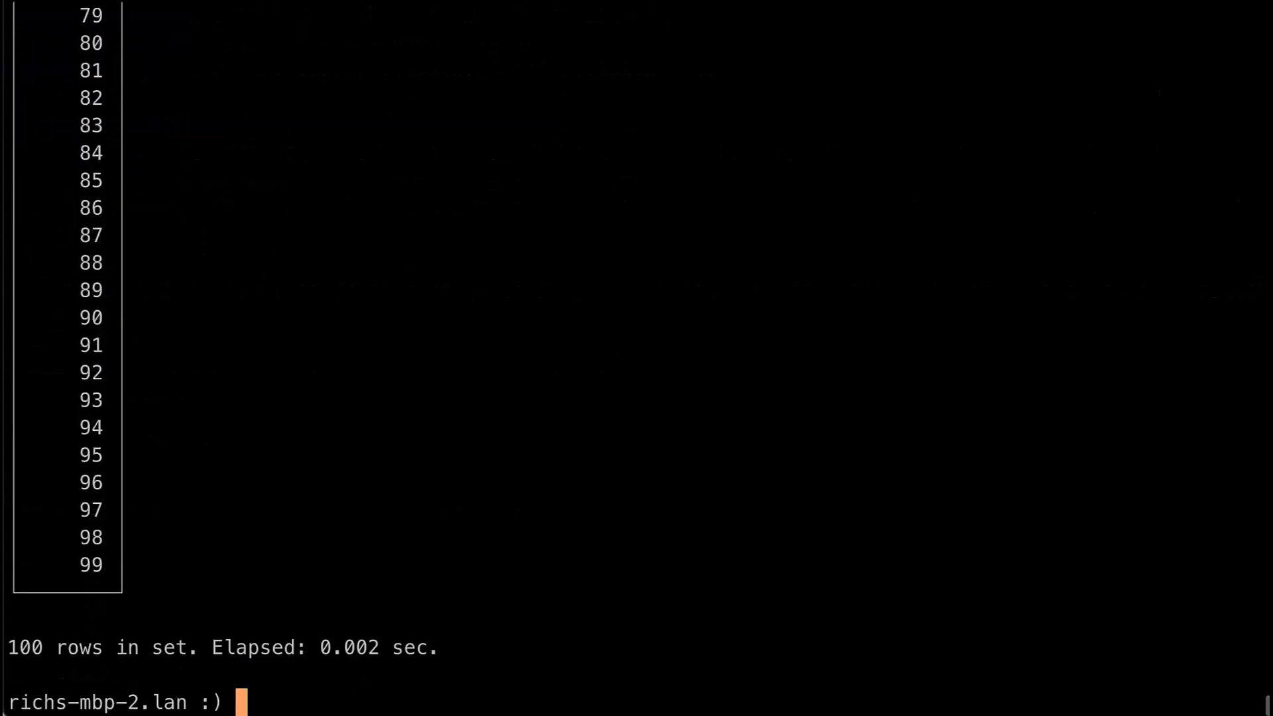
- Set the query parameter size to 100 with SET param_size=100;
text(S)
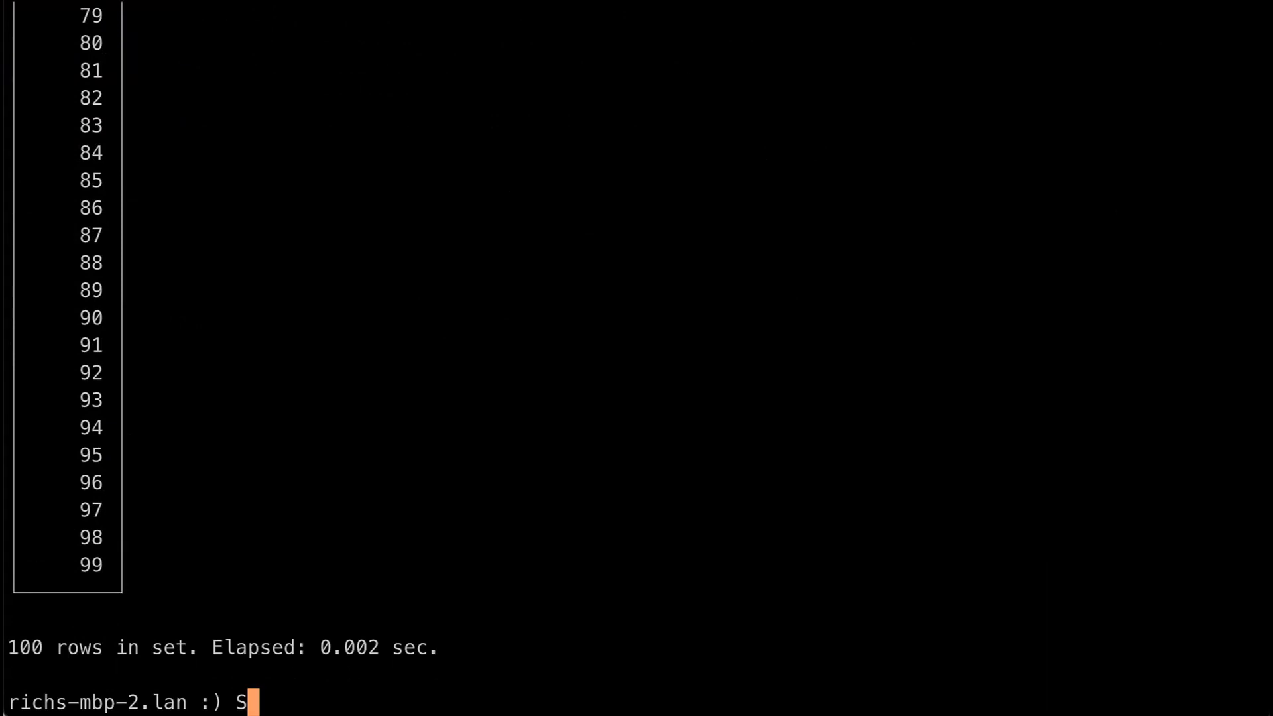
text(ET)
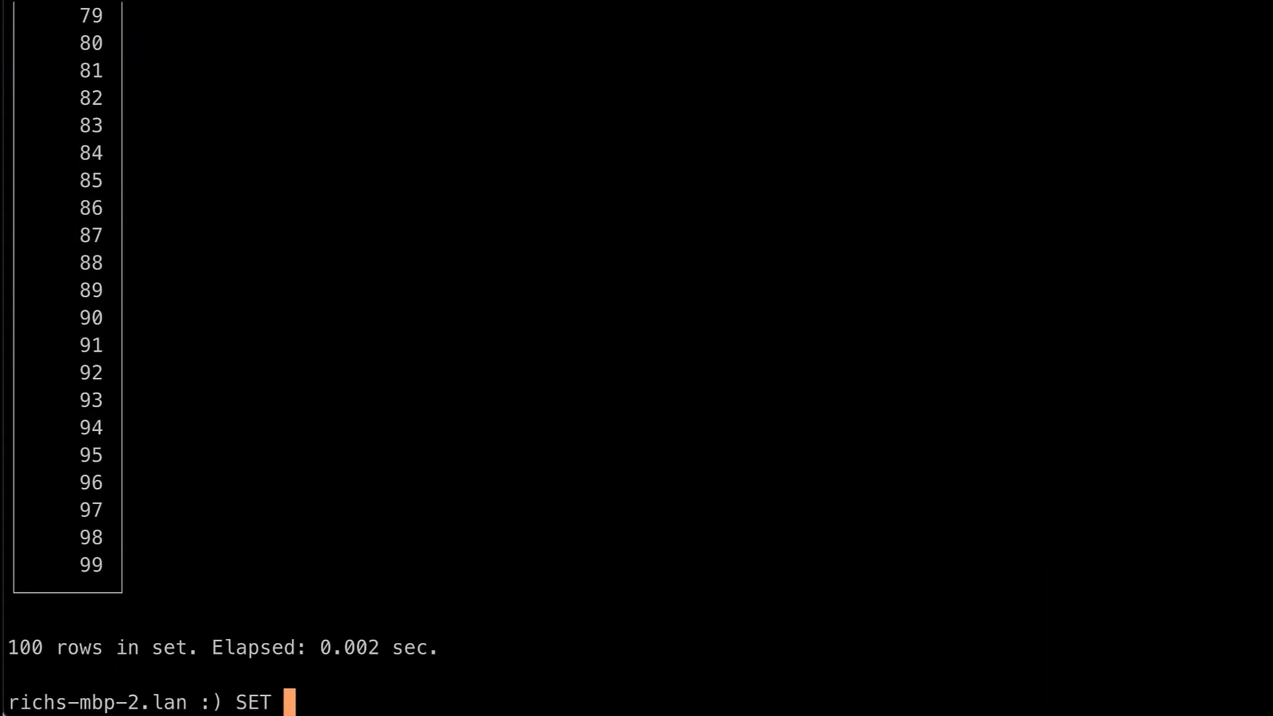
text(param_size)
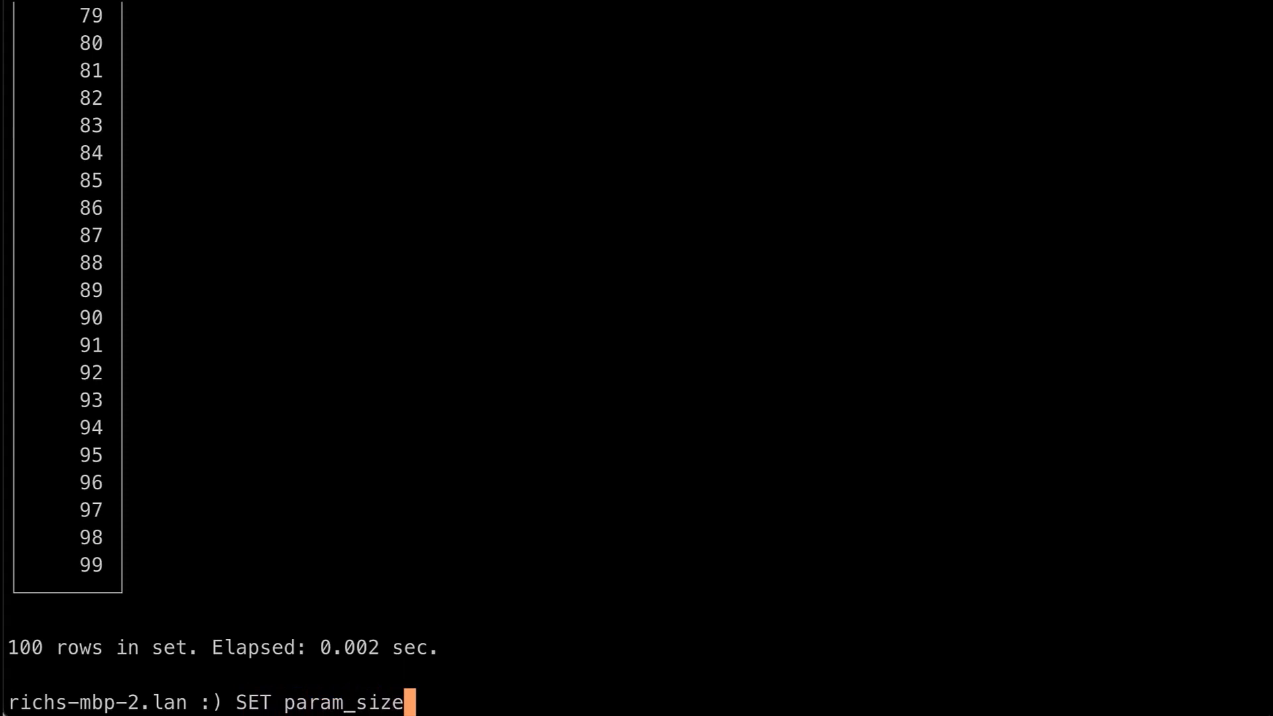
text(=100;)
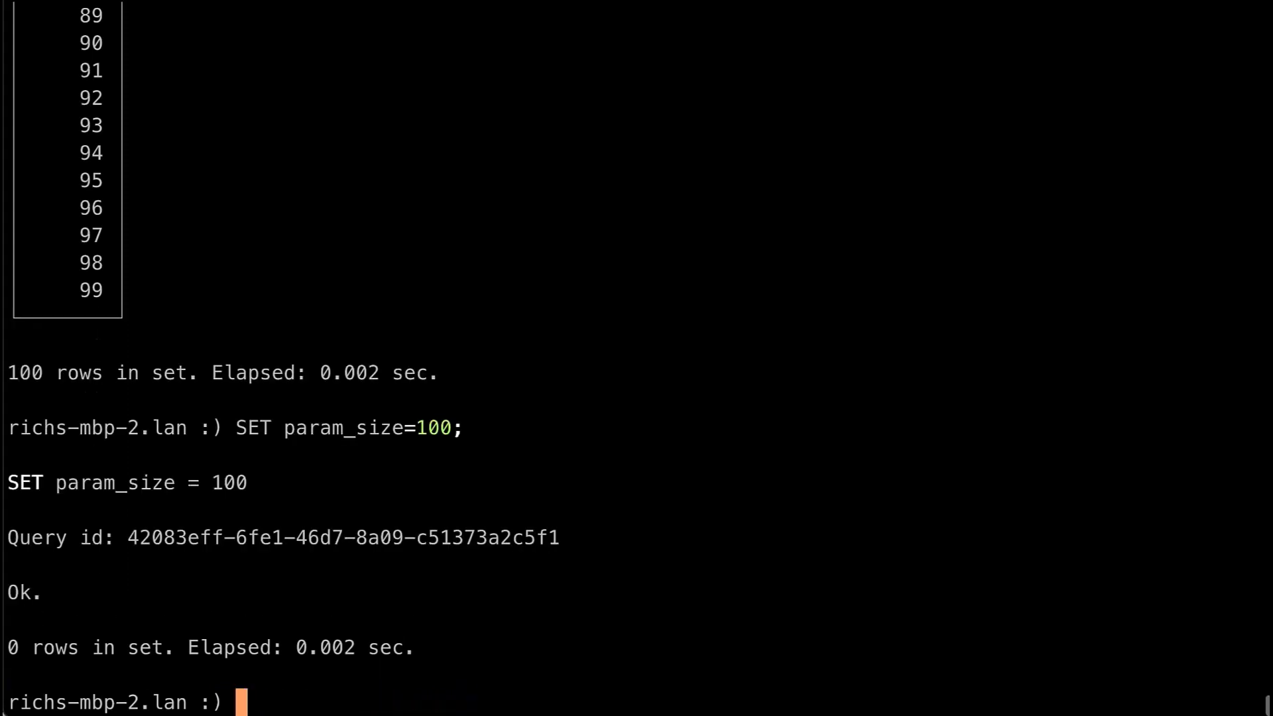
- Run SELECT number FROM numbers({size:UInt32}); then exit the client
text(SELECT)
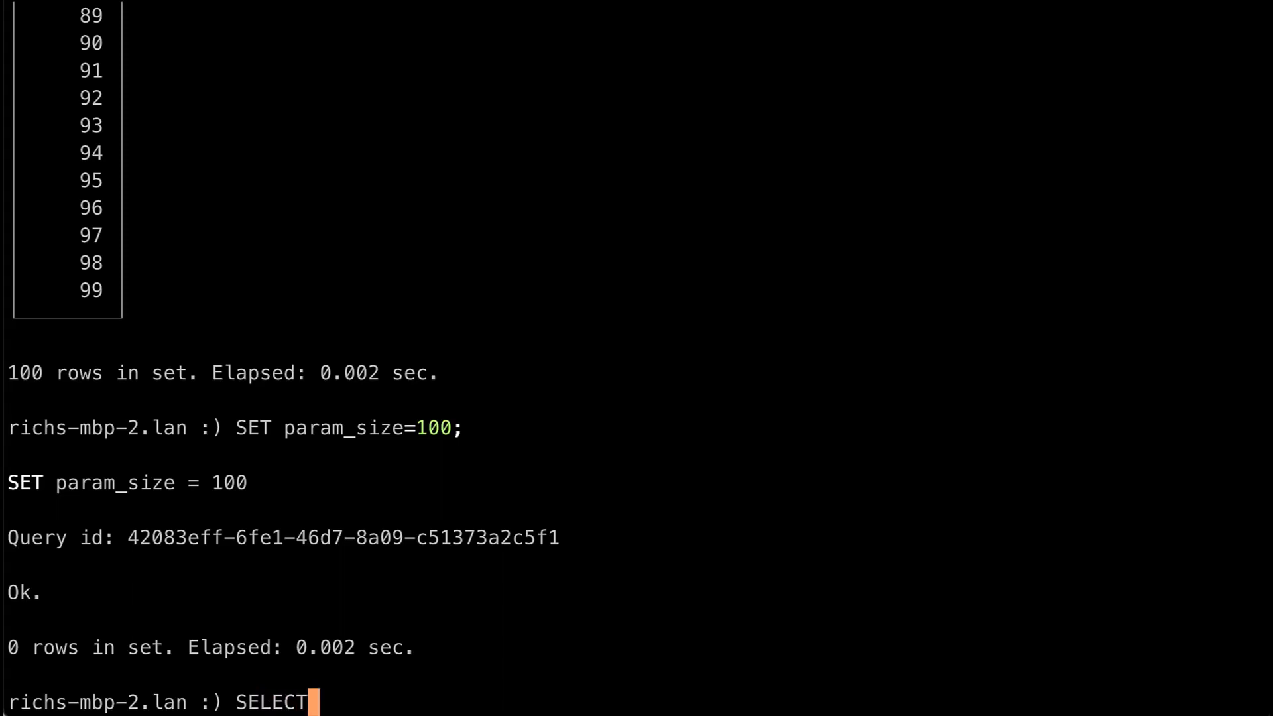
text(number FROM n)
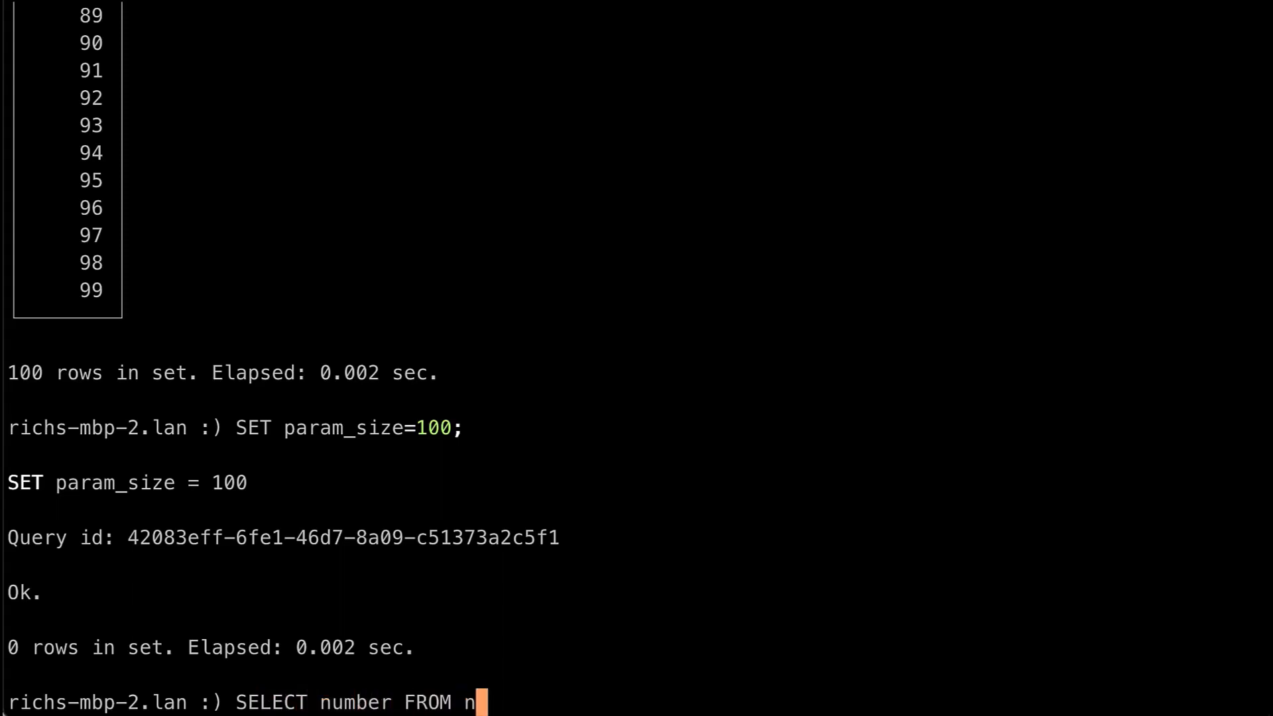
text(umbers()
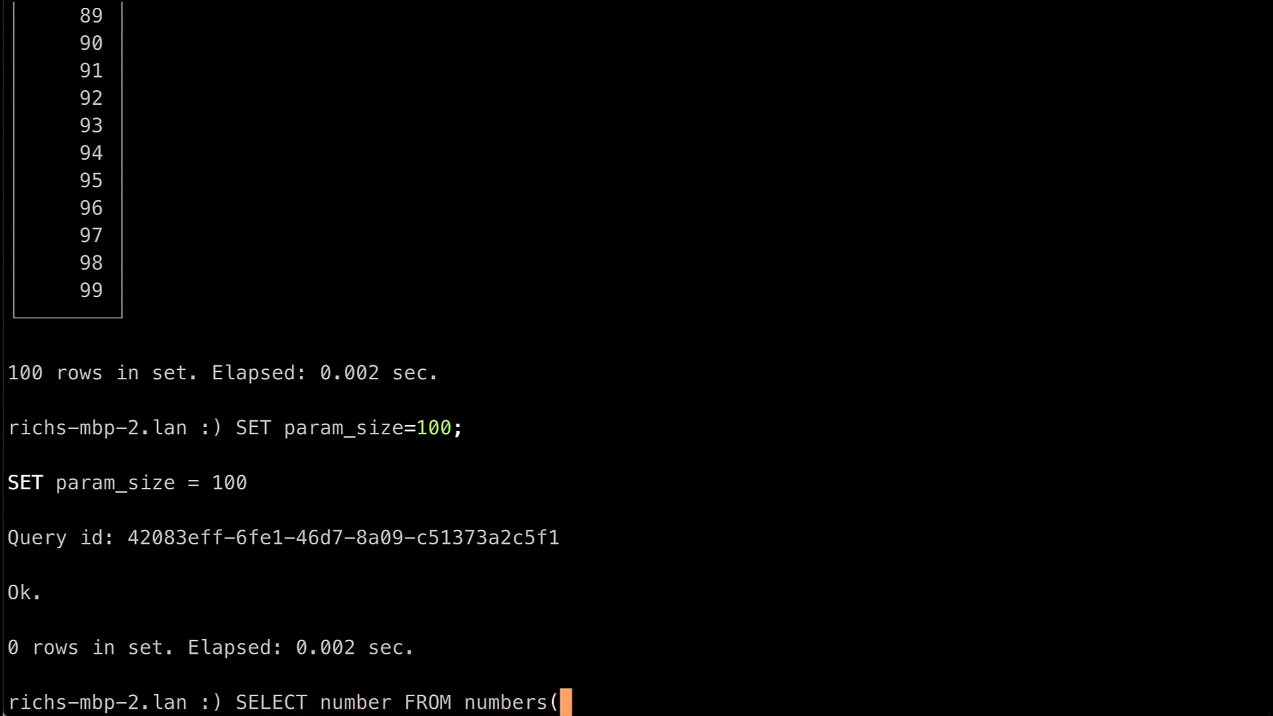
text({size)
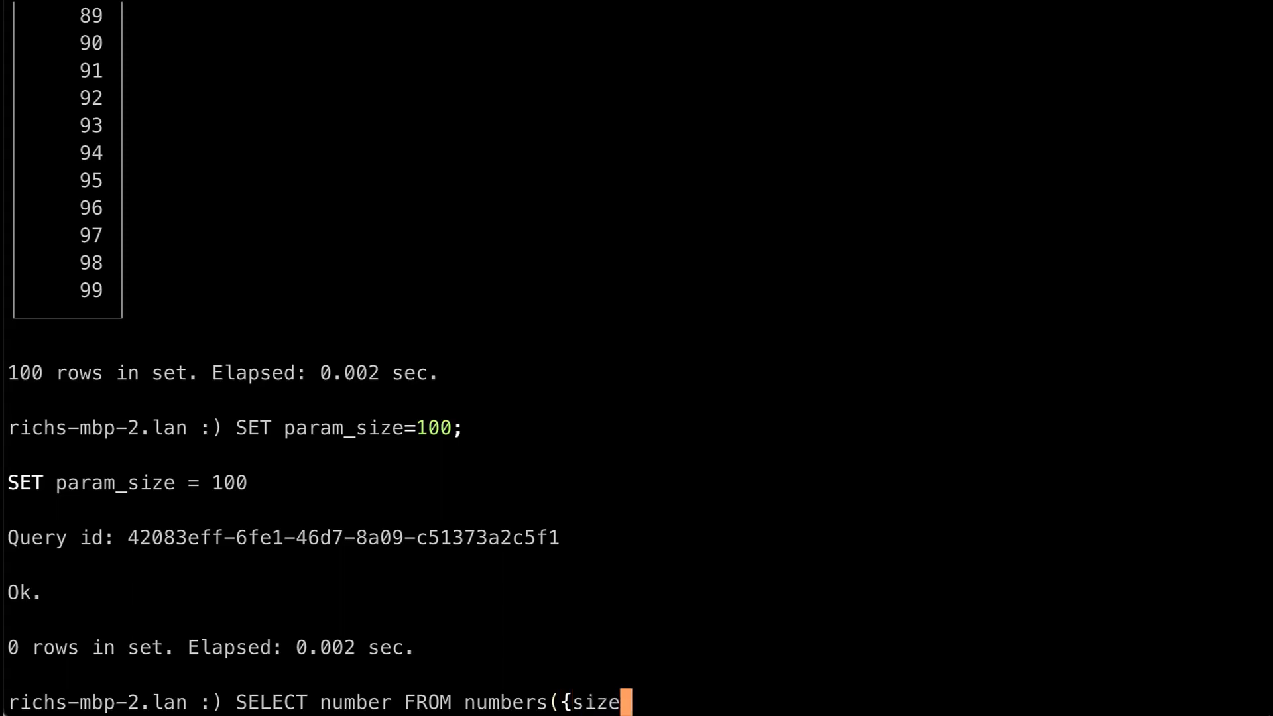
text(:UInt32)
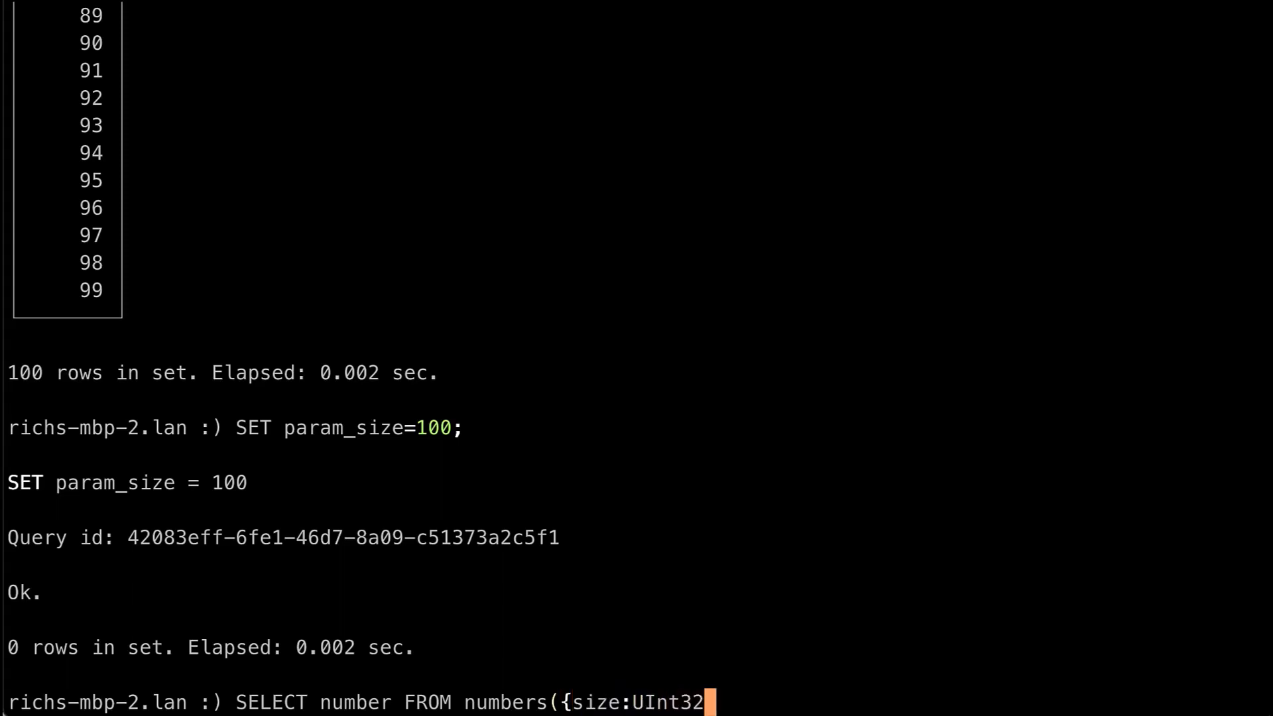
text(});)
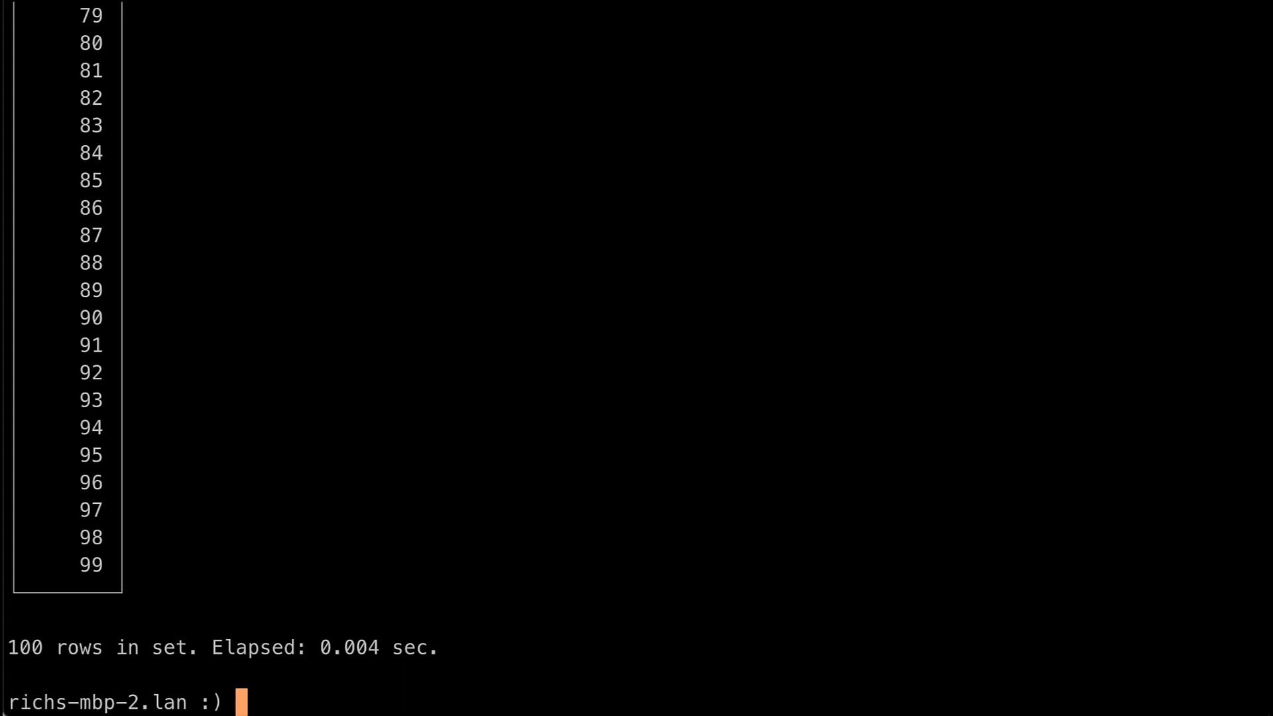
text(exit)
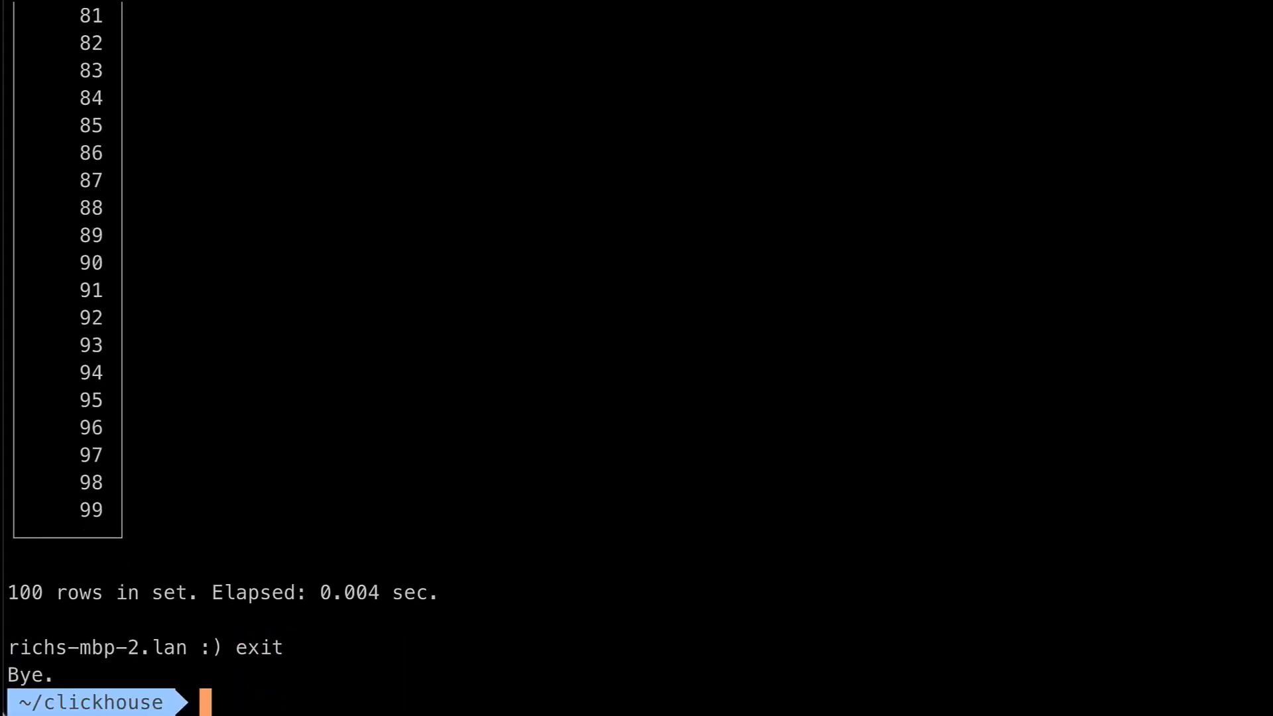
- Run ./clickhouse client --param_size=100 with the query SELECT number FROM numbers({size: UInt32})
text(./)
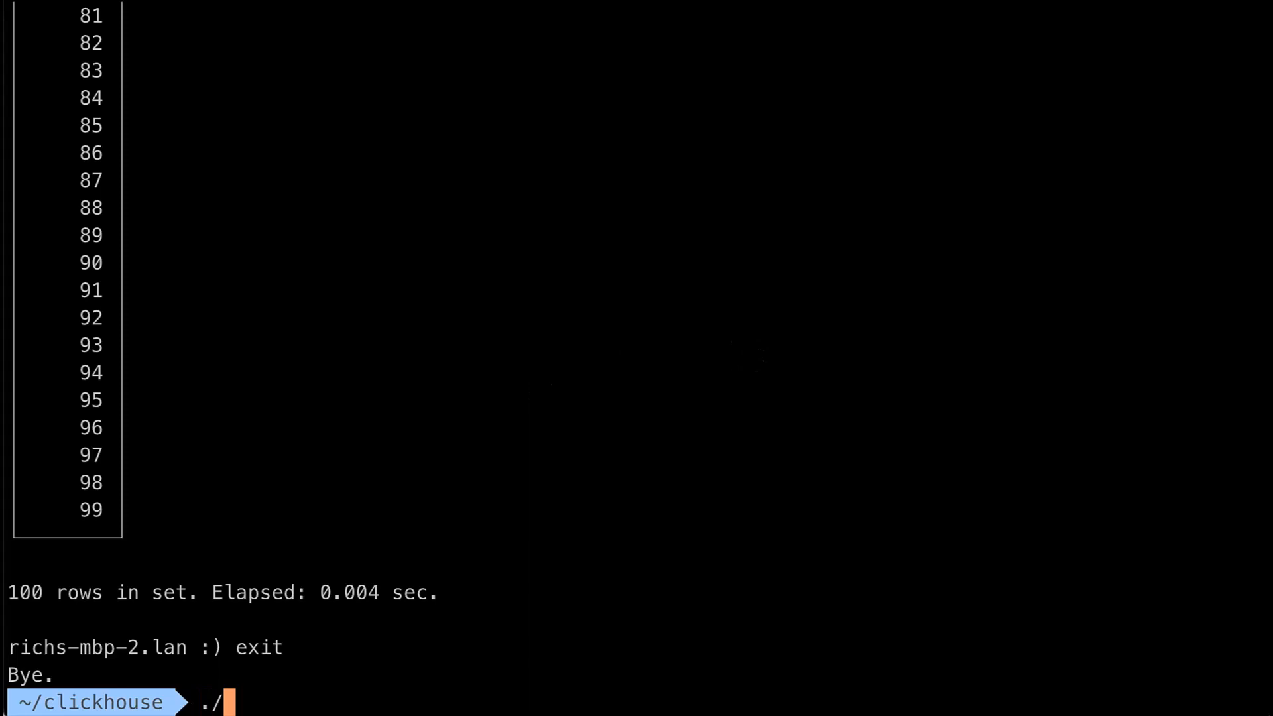
text(clickhouse client)
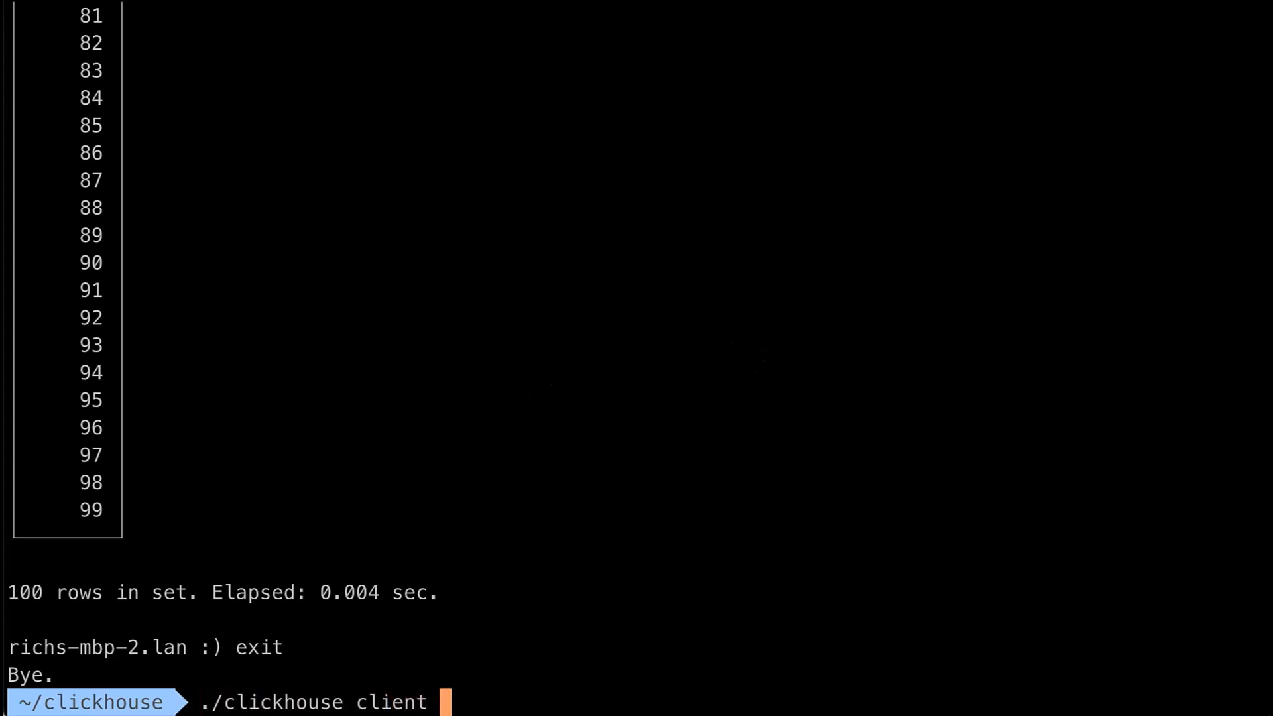
text(--)
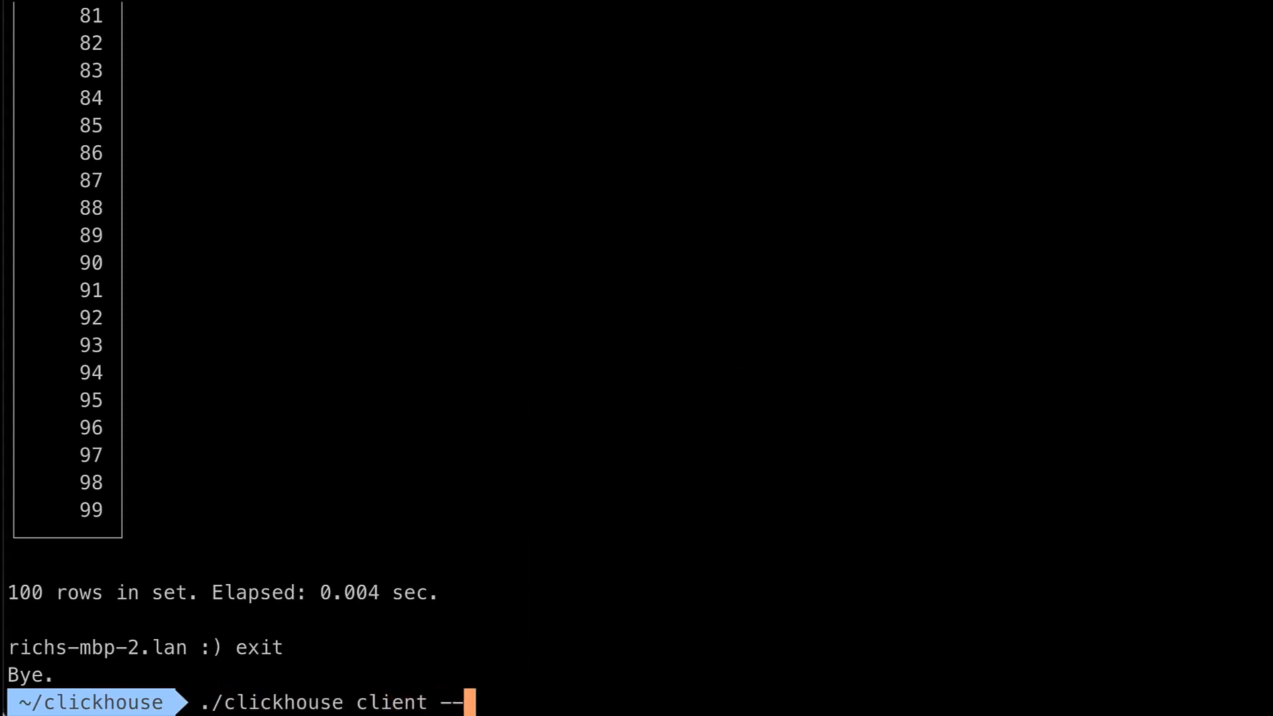
text(param_s)
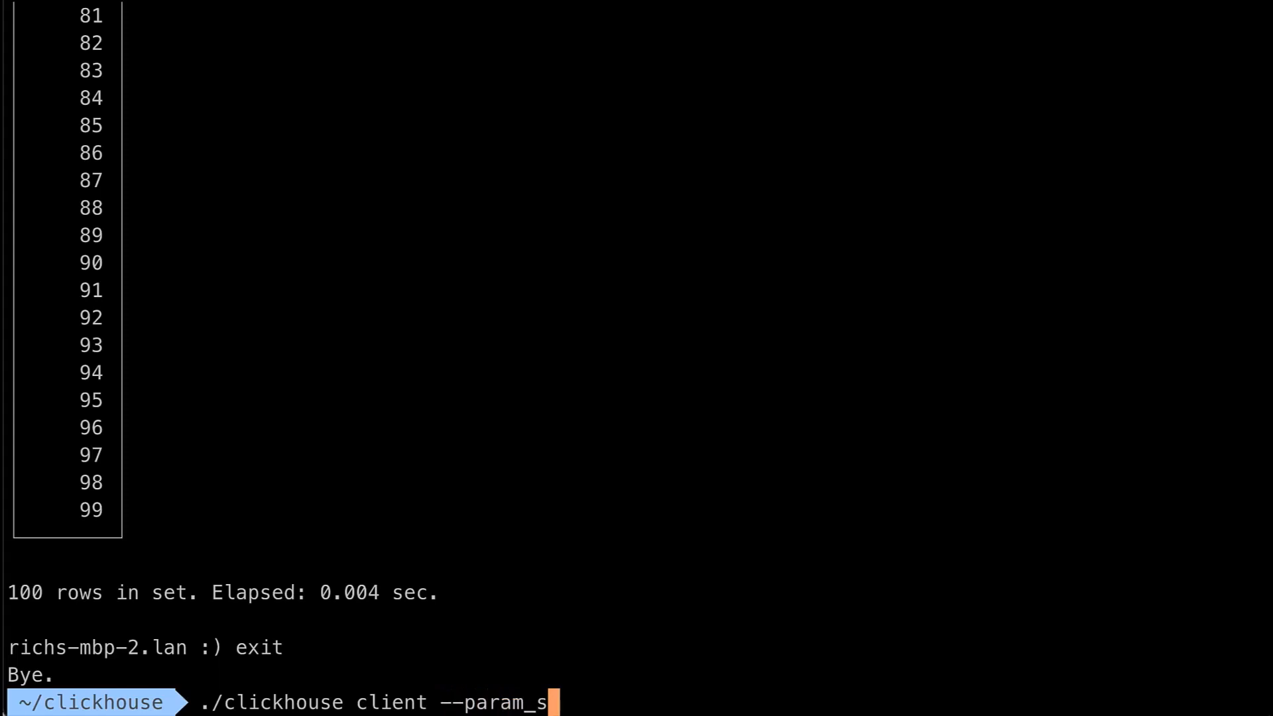
text(ize=)
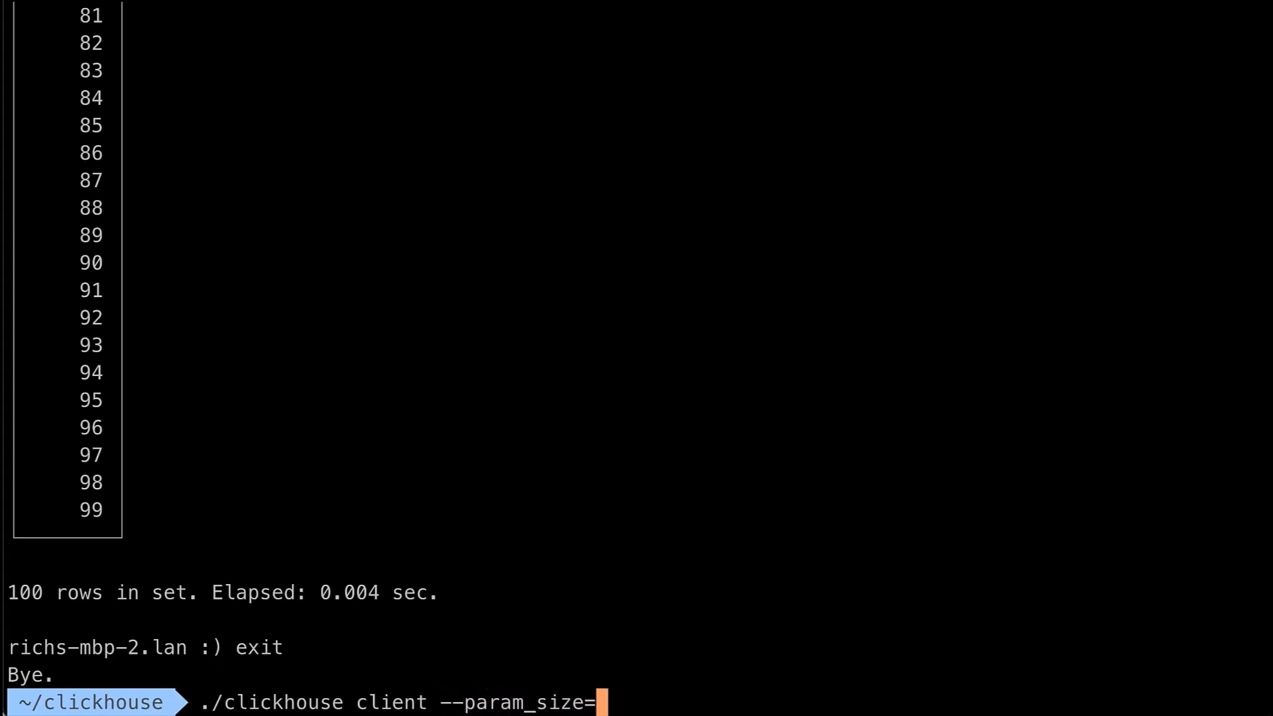
text(100 --query)
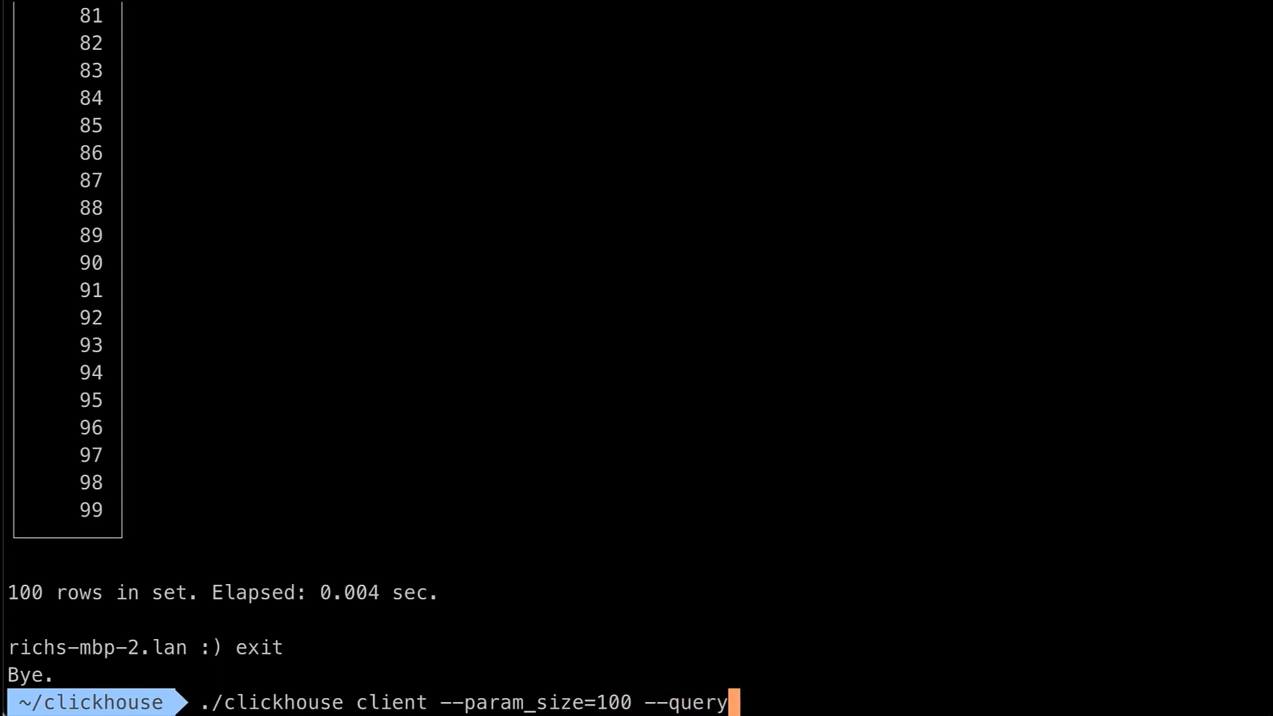
text(="SELECT number FROM numbers({size: UInt32})")
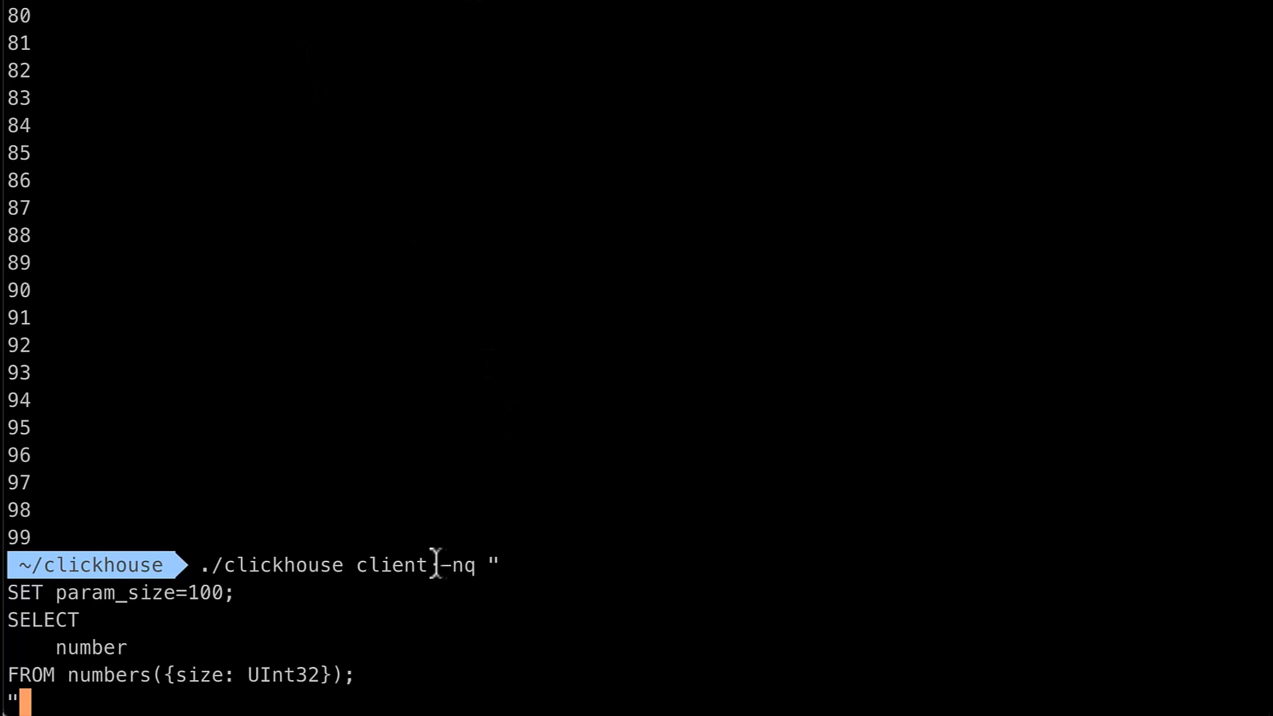
mouse_move(455, 566)
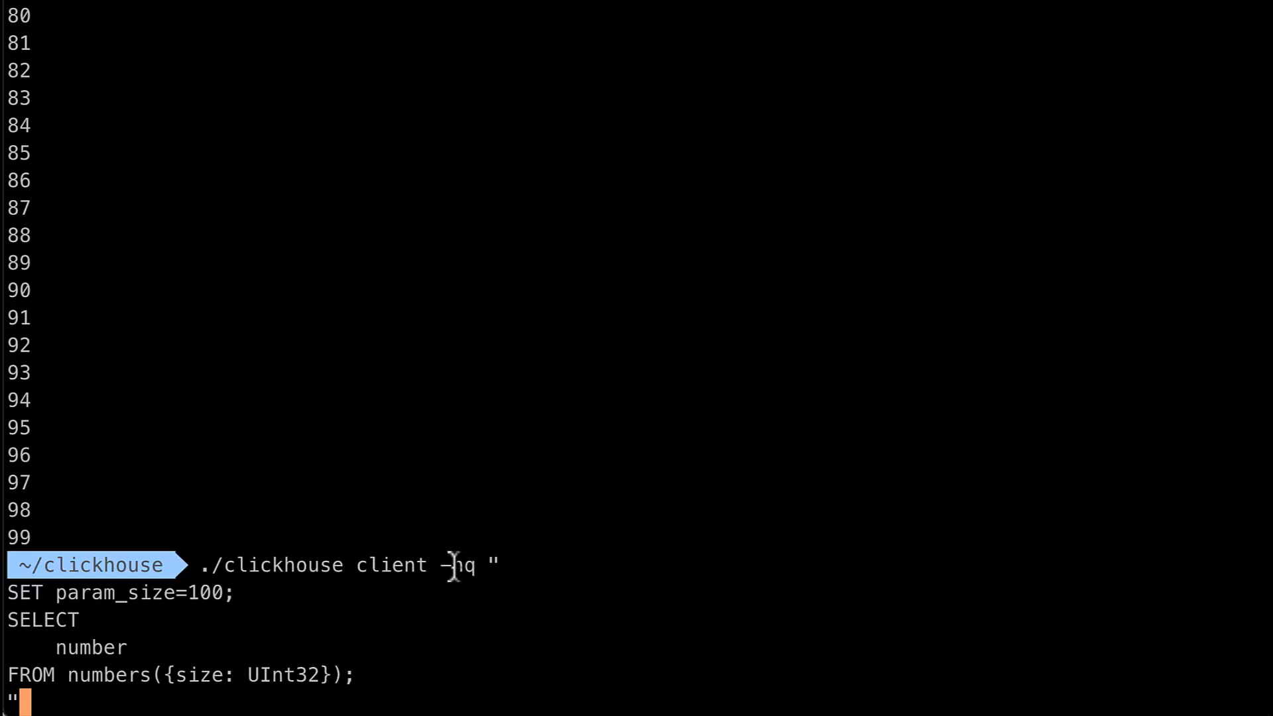
- Compose ./clickhouse client -nq "SET param_size=100; SELECT number FROM numbers({size: UInt32});"
text(q)
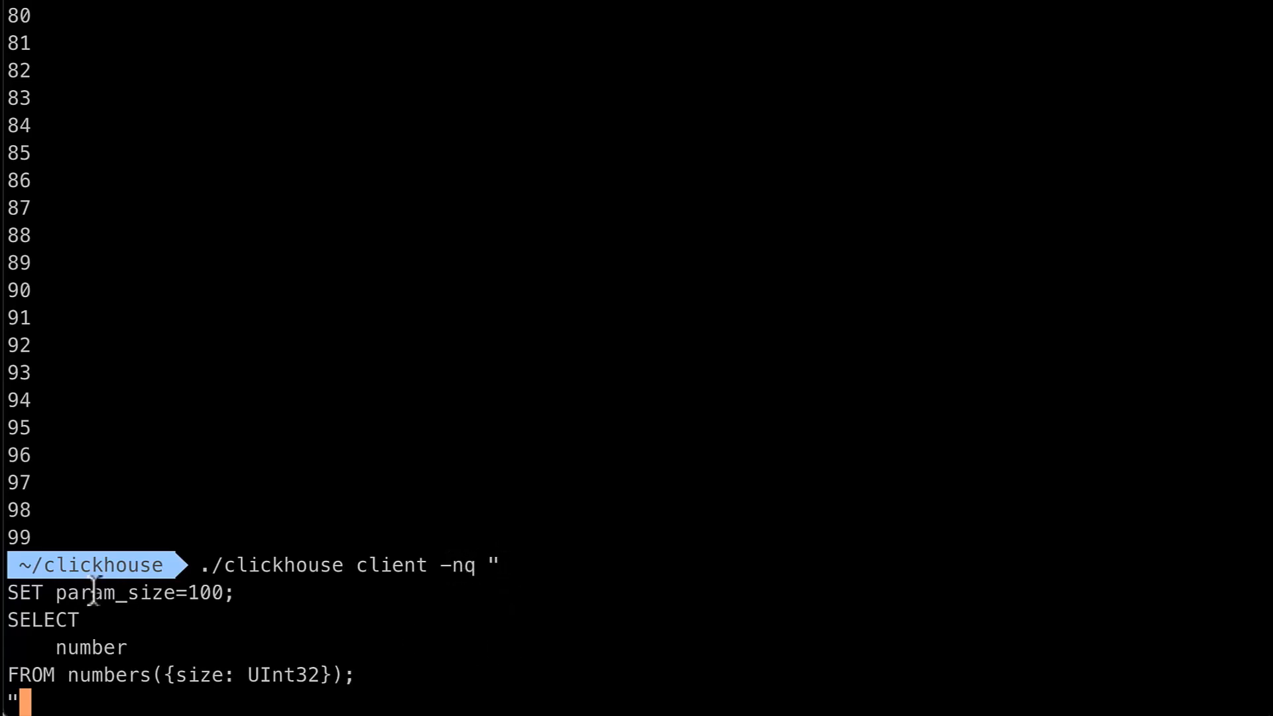
mouse_move(221, 703)
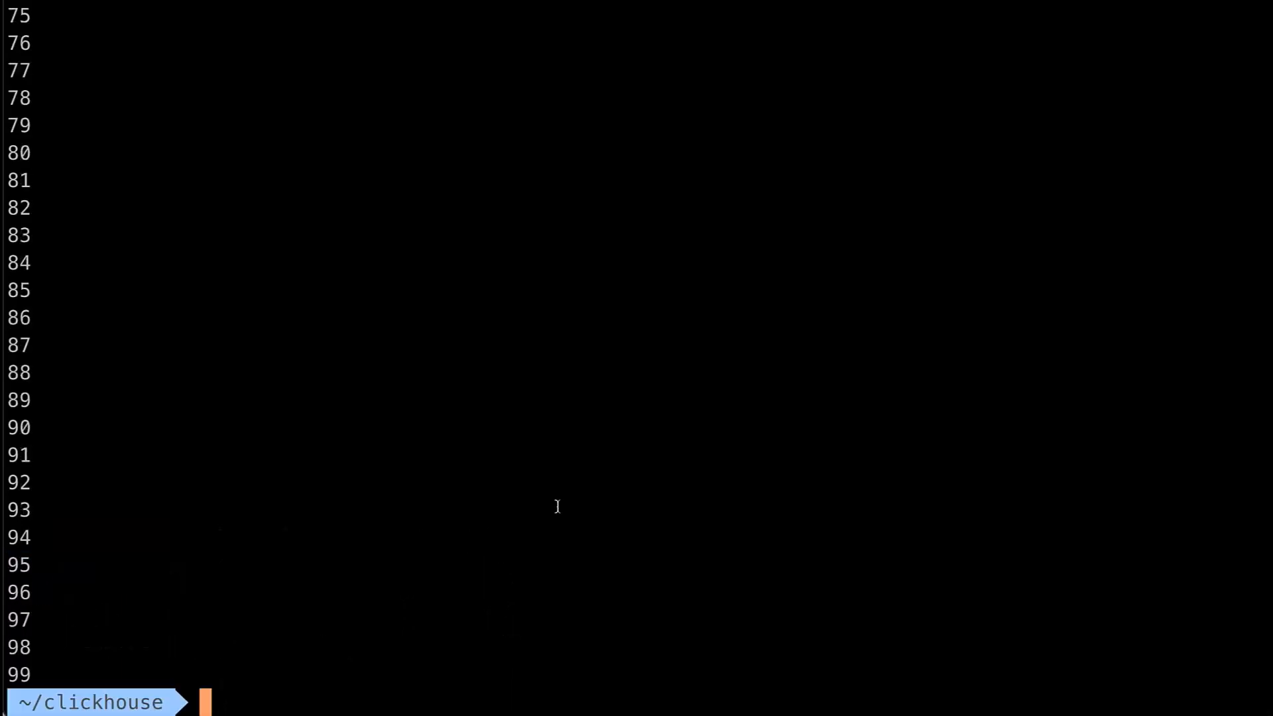
- Create my_query.sql in vi holding SELECT toDate({start_date: String}) + number FROM numbers({days: UInt32})
text(vi my_query)
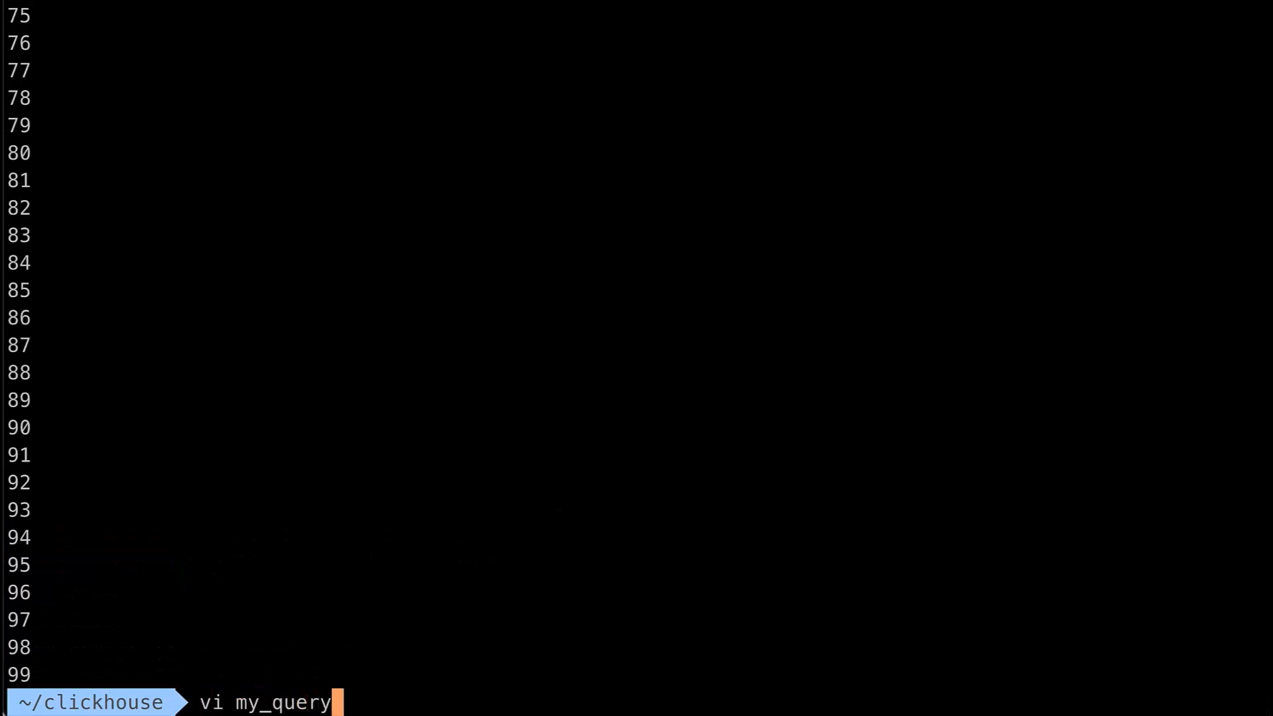
text(.sql)
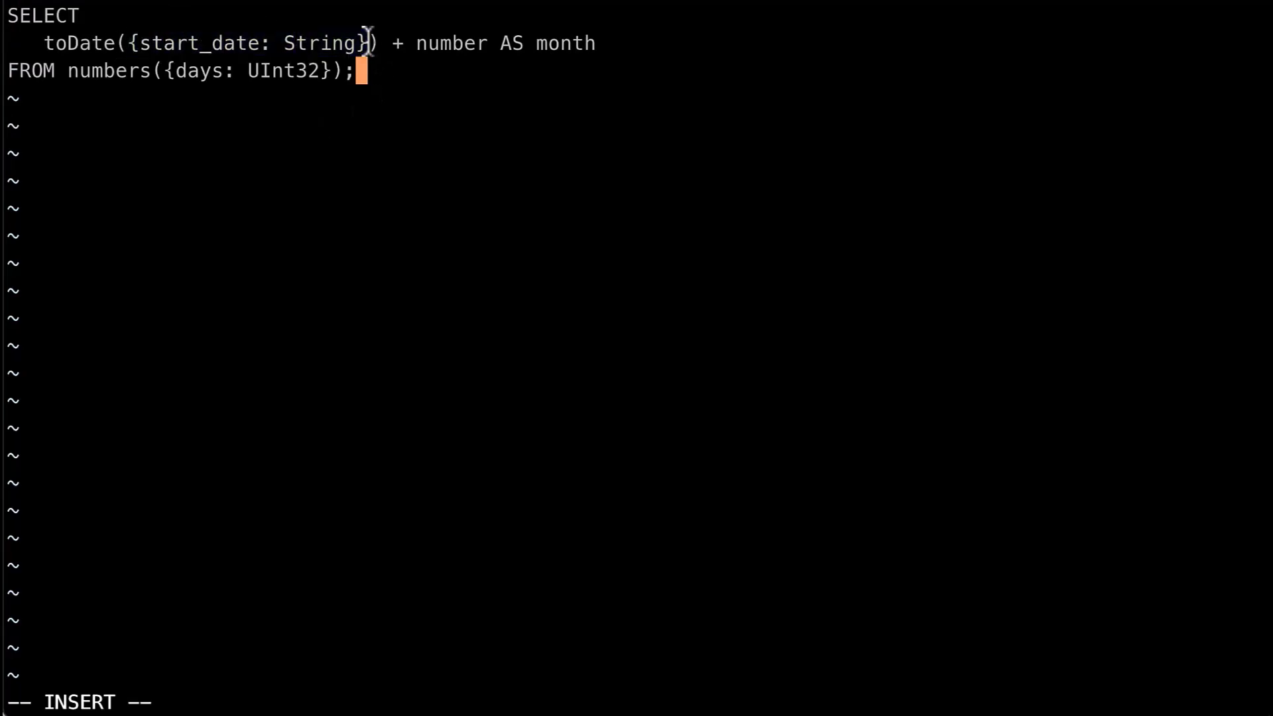
mouse_move(158, 69)
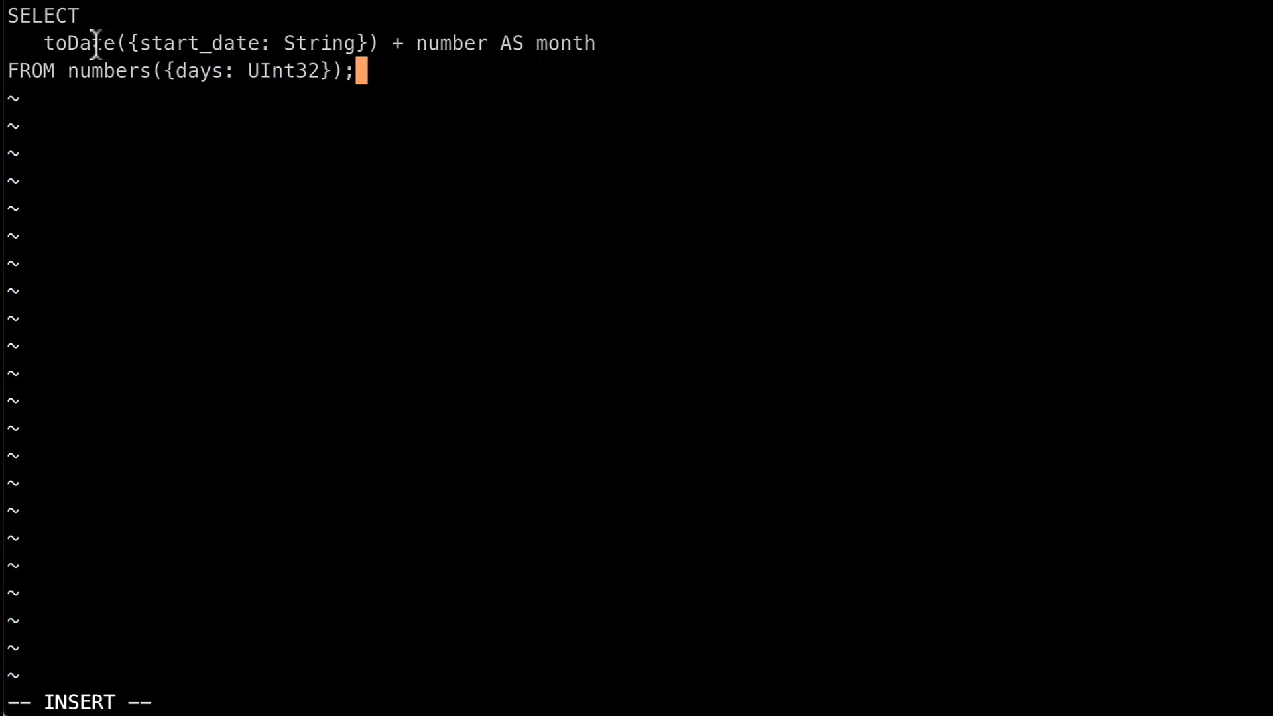
mouse_move(450, 57)
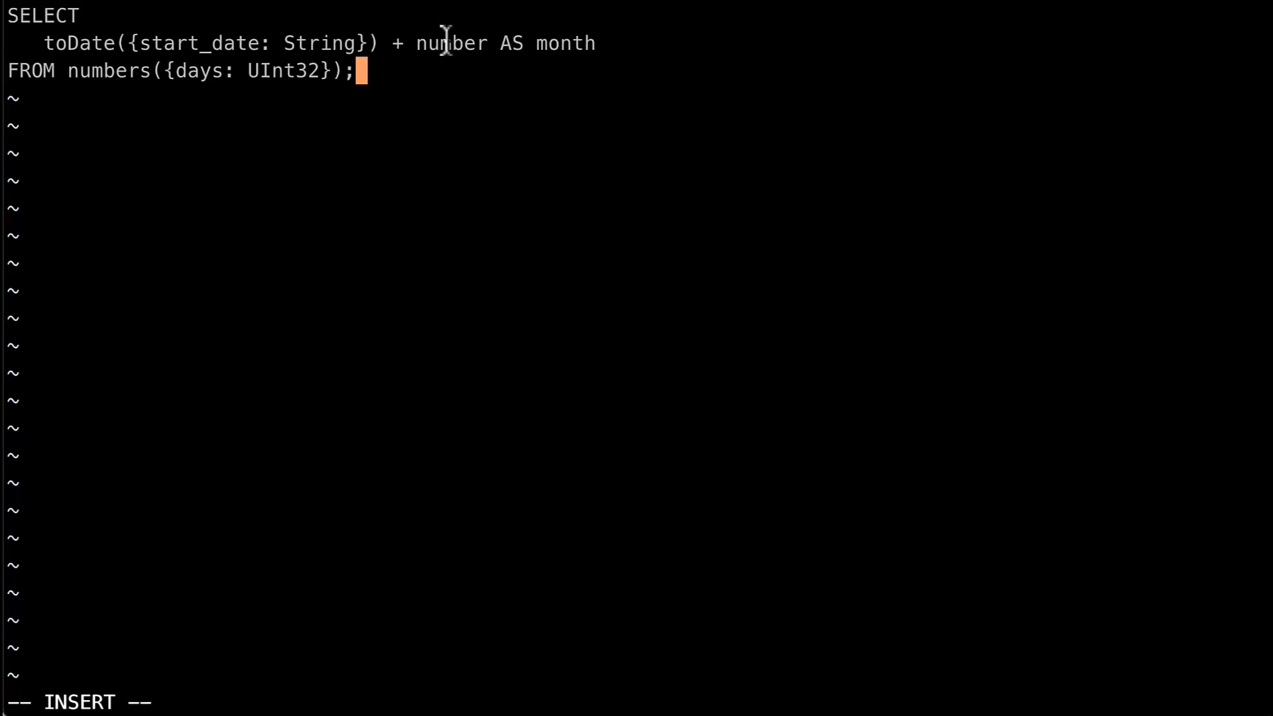
double_click(196, 70)
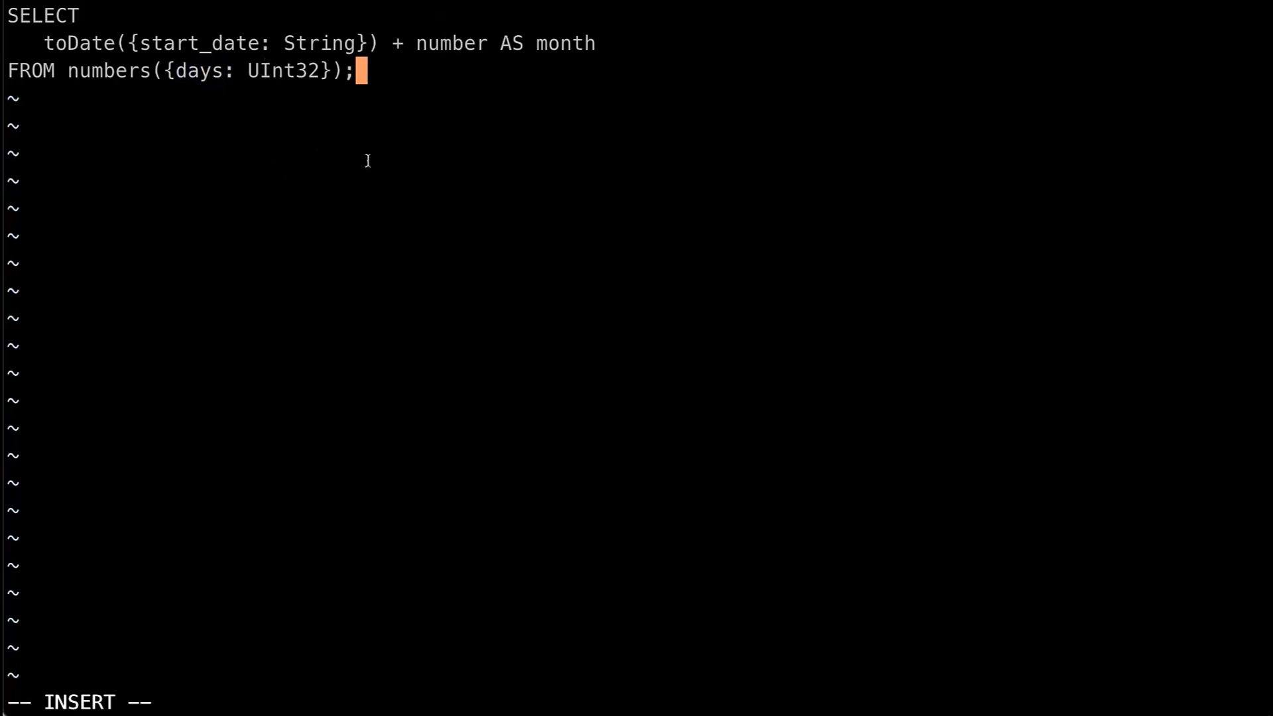
mouse_move(352, 201)
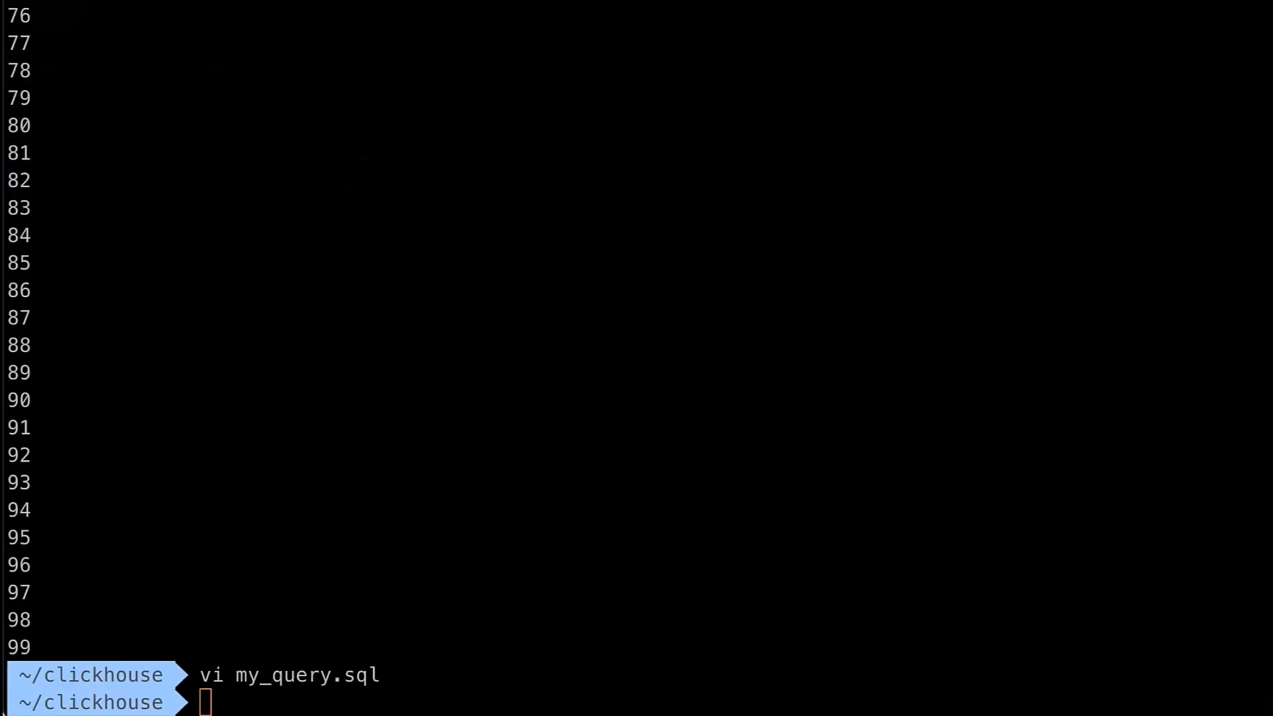
- Run my_query.sql with --param_start_date='2023-12-01' and --param_days=31, listing December 2023 dates
text(./clickhouse client --param_start_date='2023-12-01' --param_days=31 < my_query.sql)
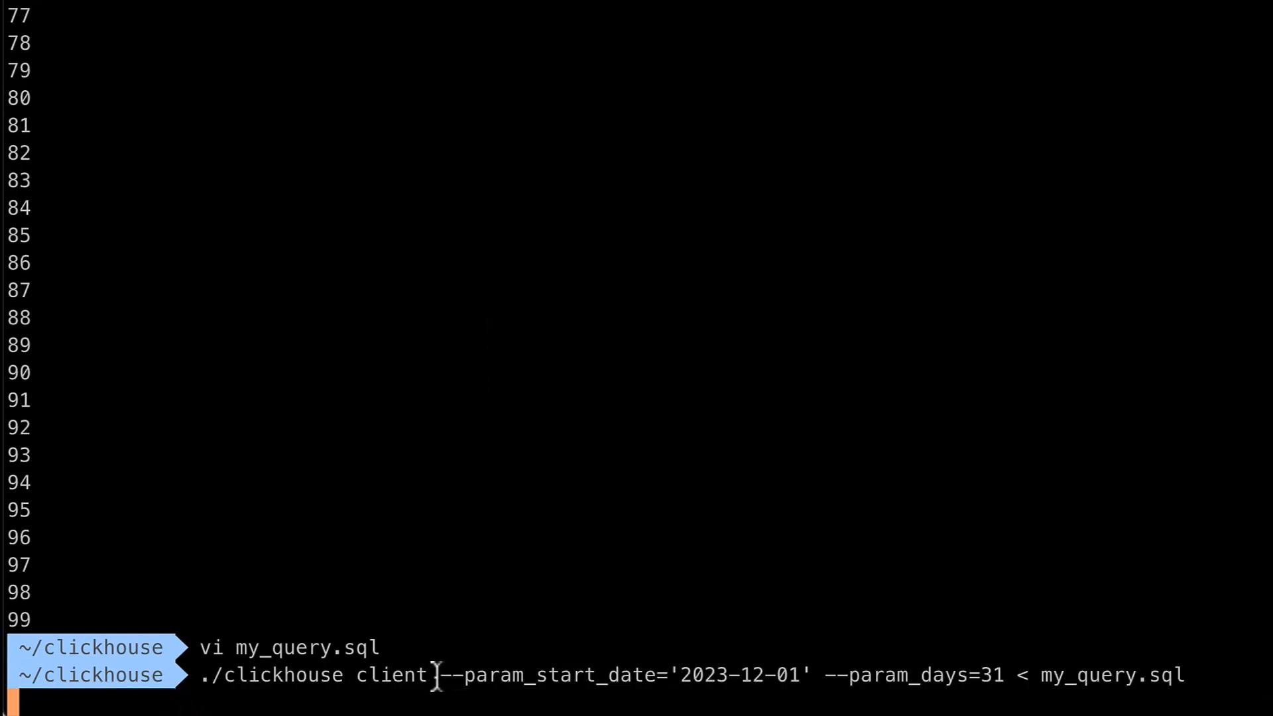
drag(446, 675, 810, 675)
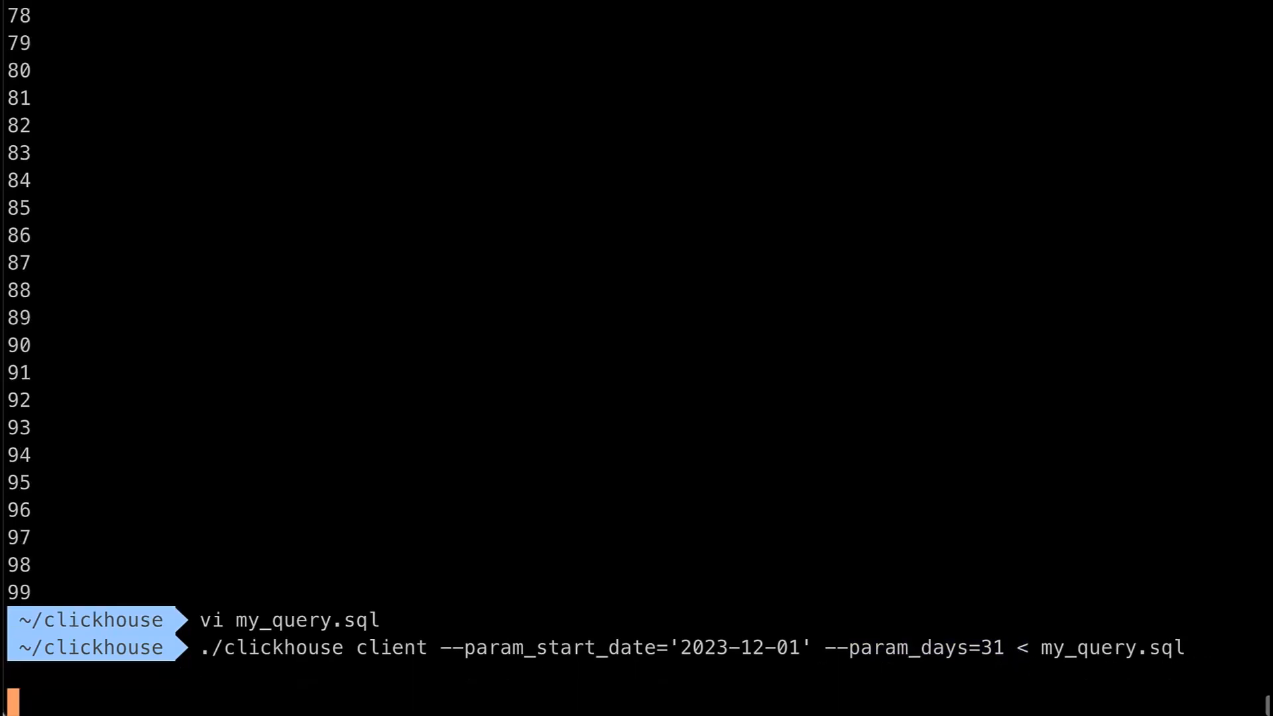
key(Return)
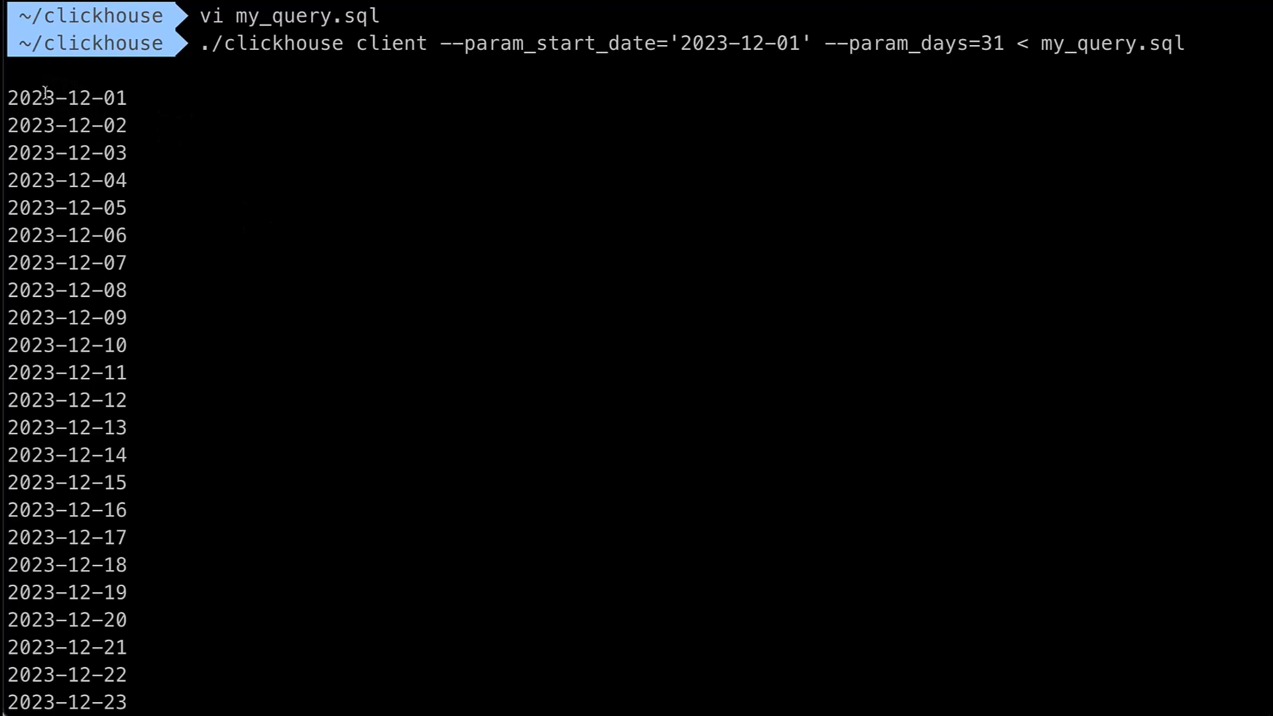
mouse_move(466, 319)
text(curl 'http://localhost:8123/?param_size=100' -d "SELECT * FROM numbers({size:UInt32})")
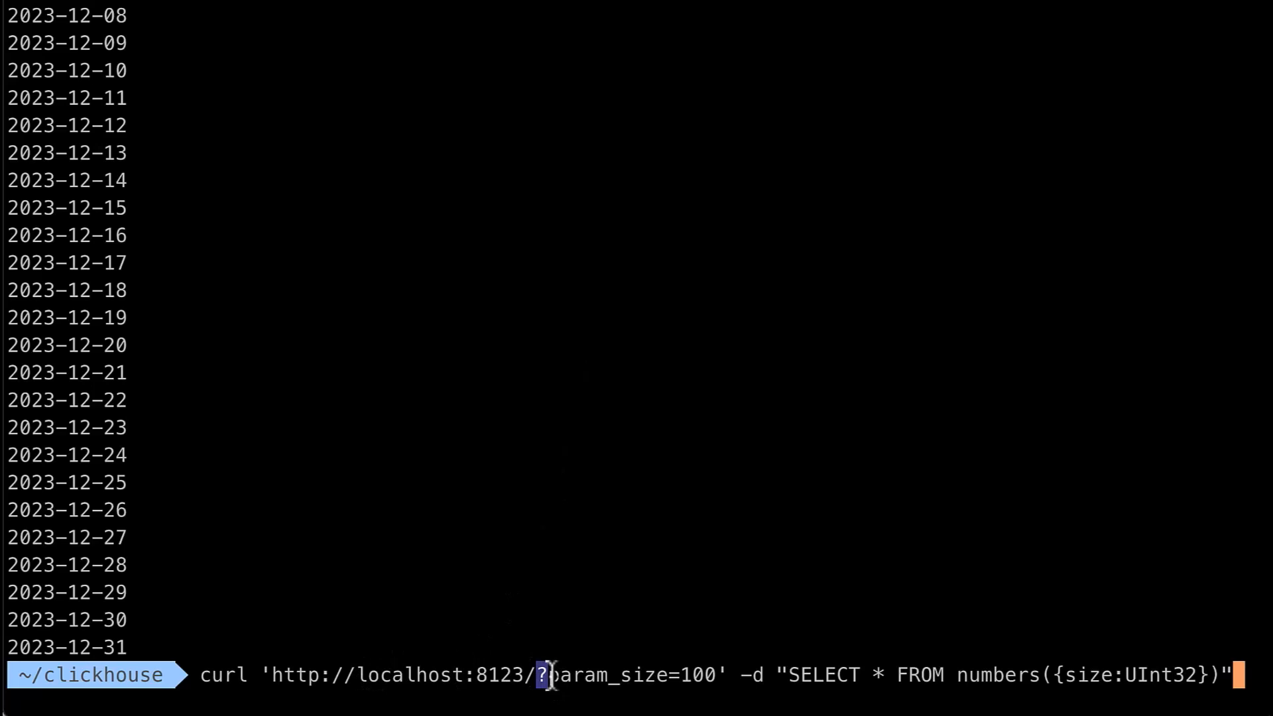
drag(538, 676, 721, 675)
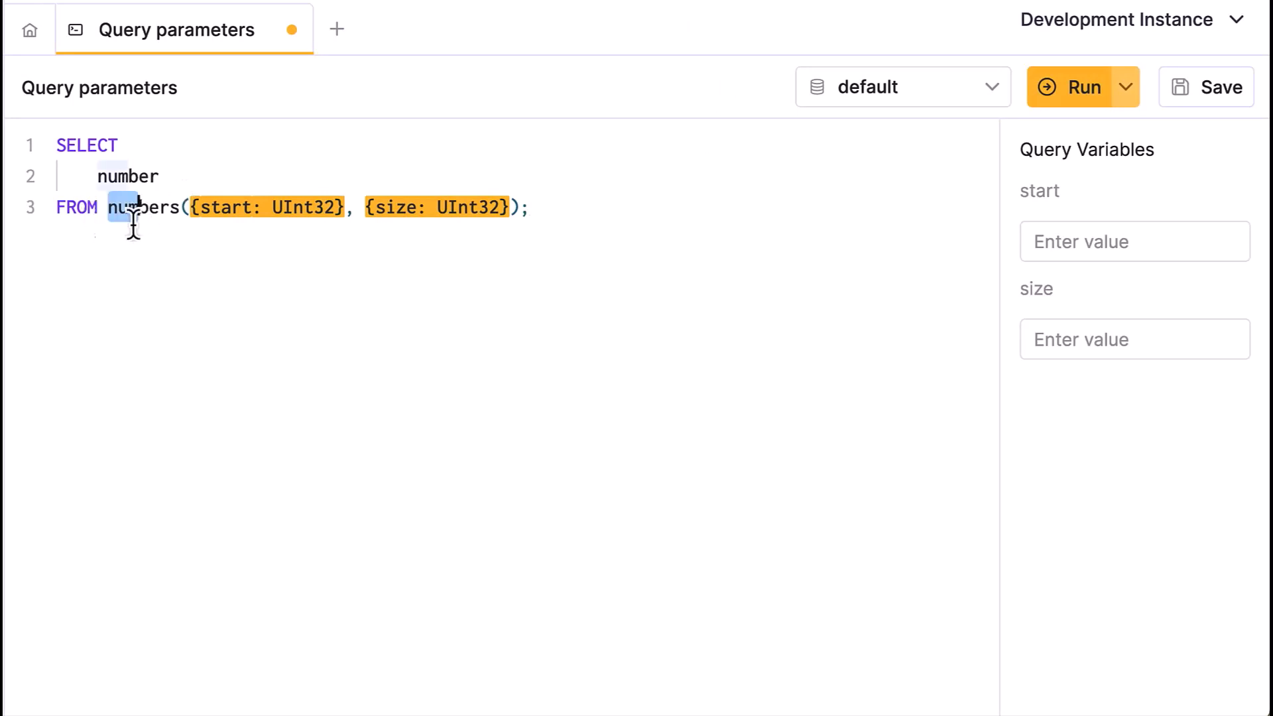
- Fill Query Variables start=50 and size=25 and run the numbers query, returning 25 rows from 50
double_click(141, 208)
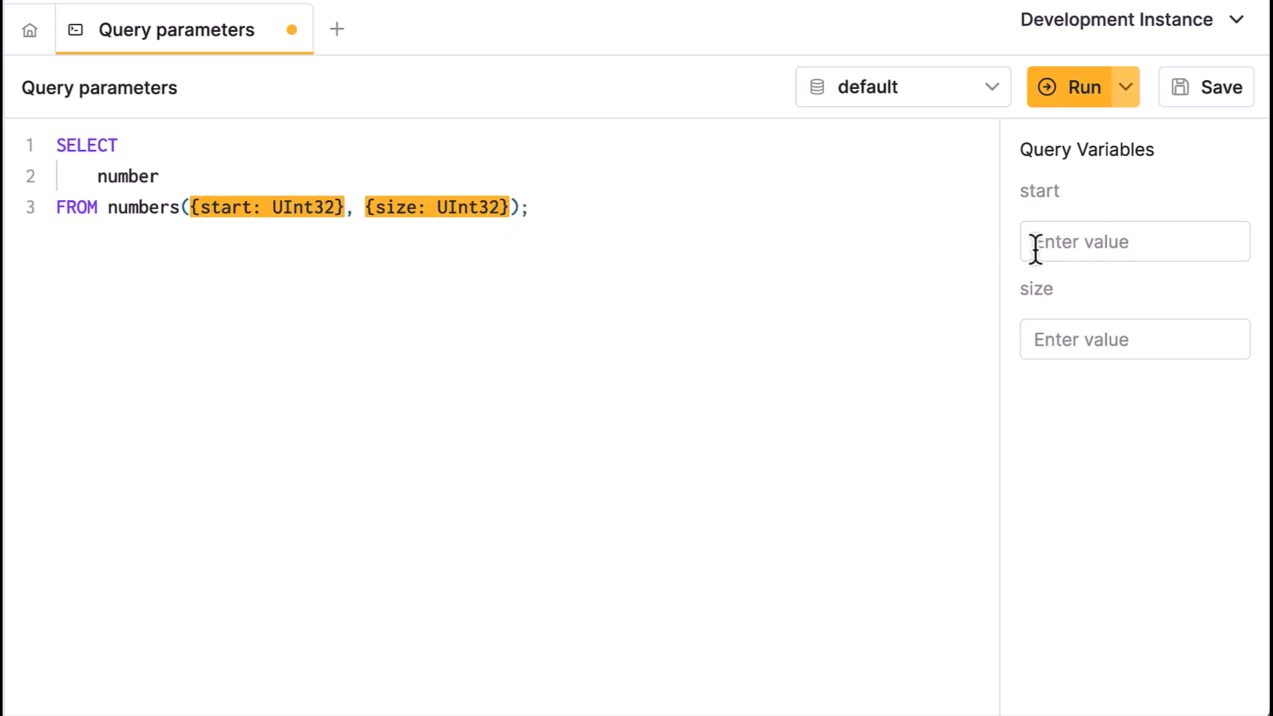
click(1134, 242)
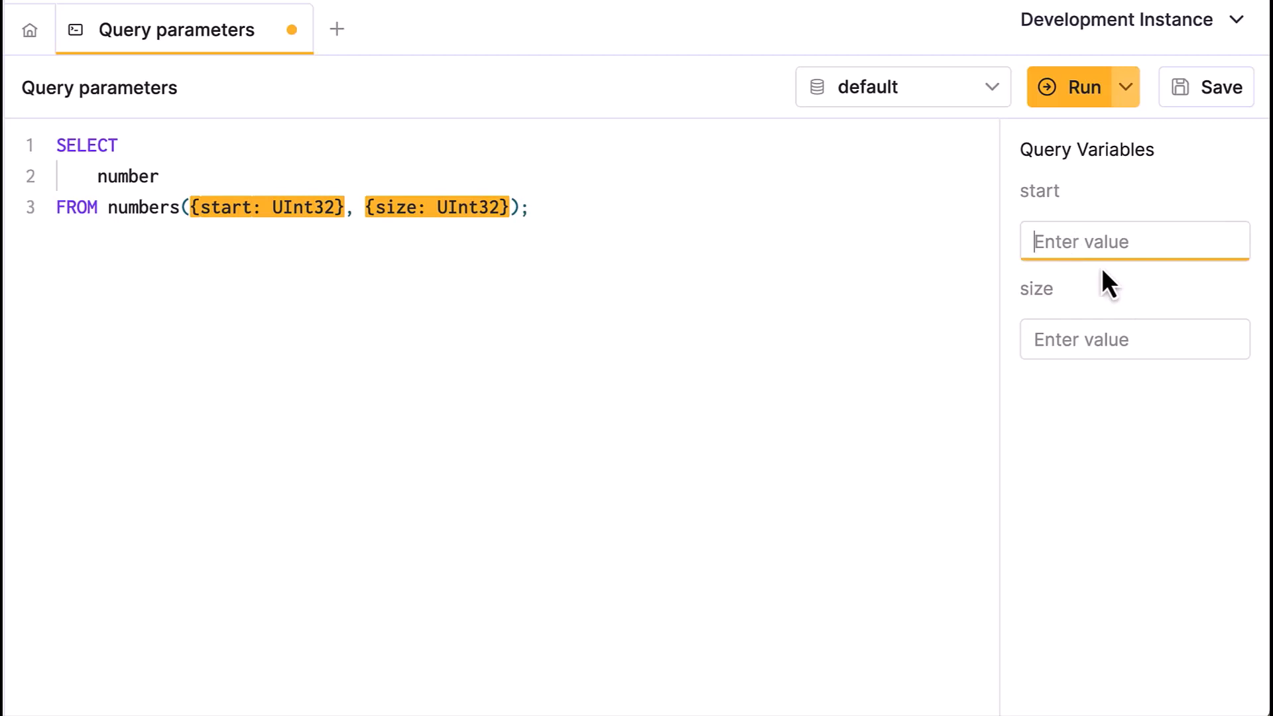
text(50)
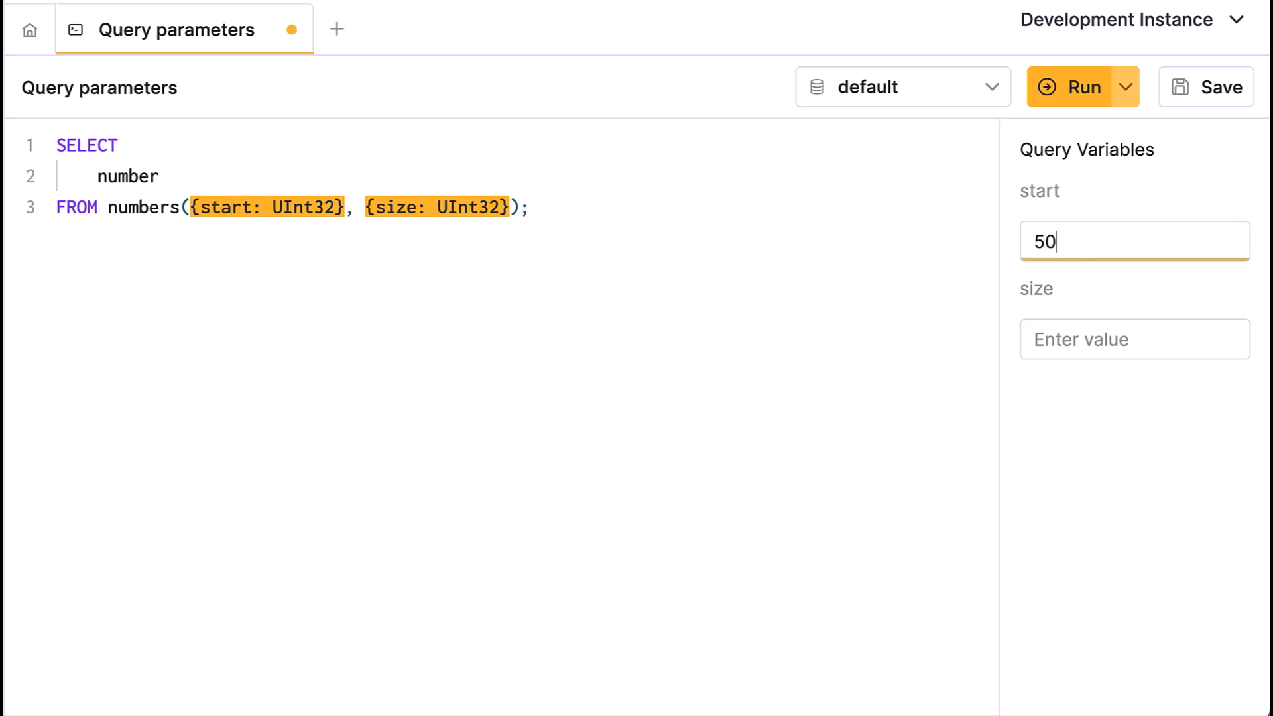
click(1133, 339)
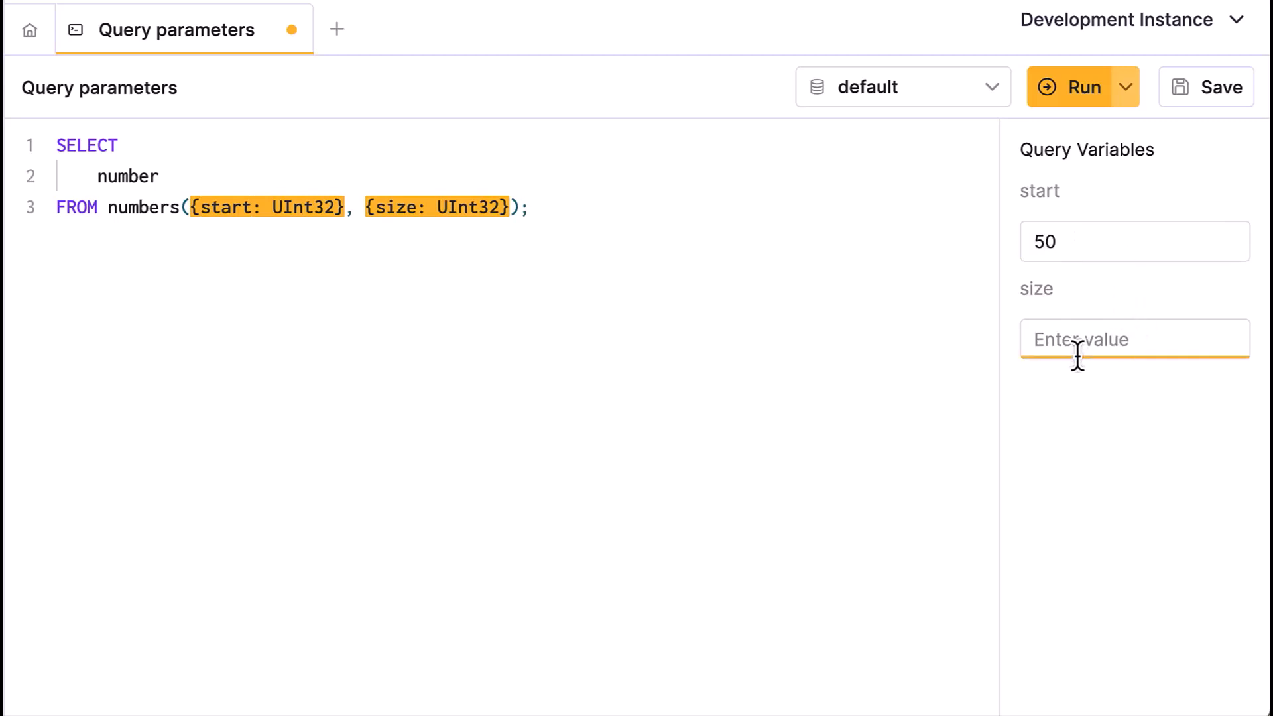
text(25)
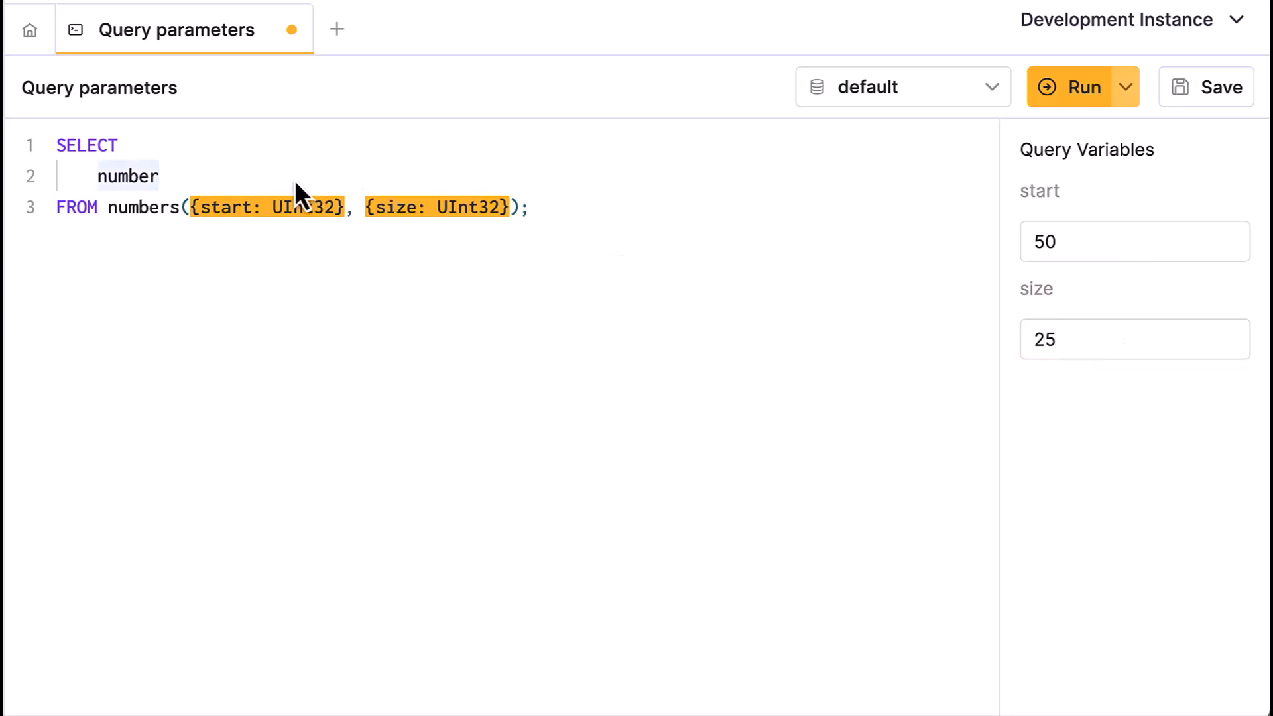
click(1084, 88)
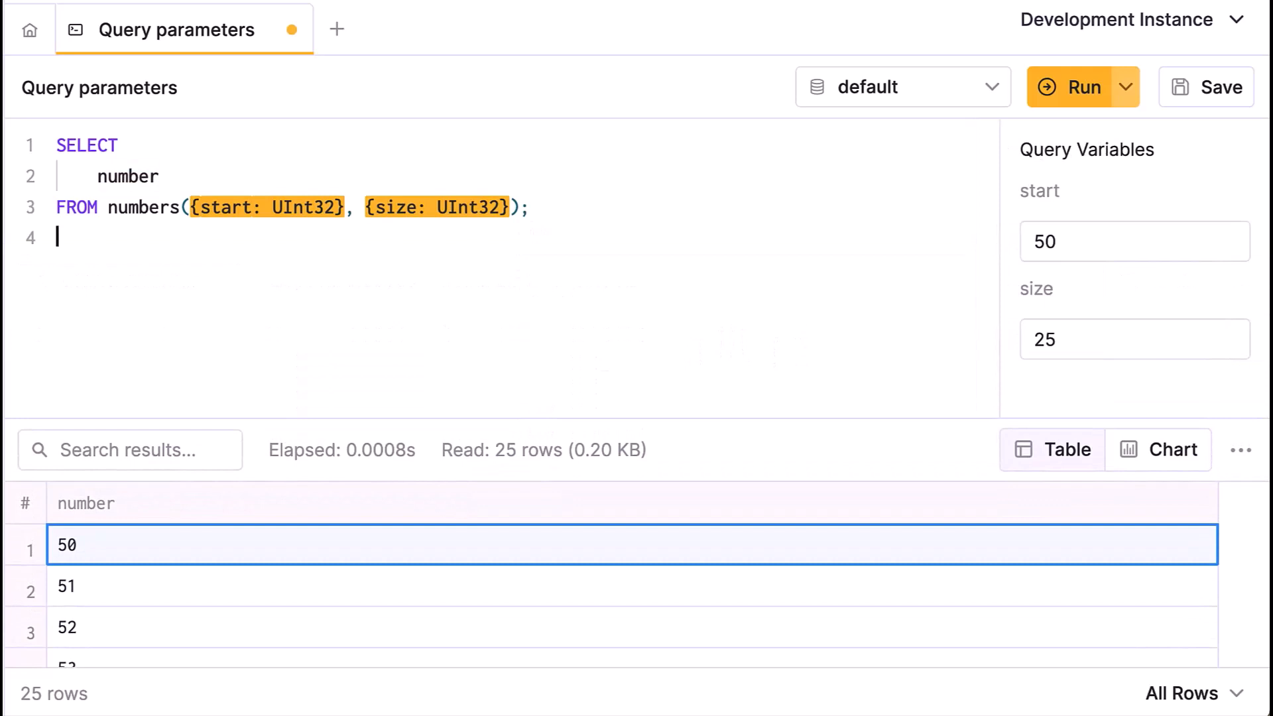
key(Enter)
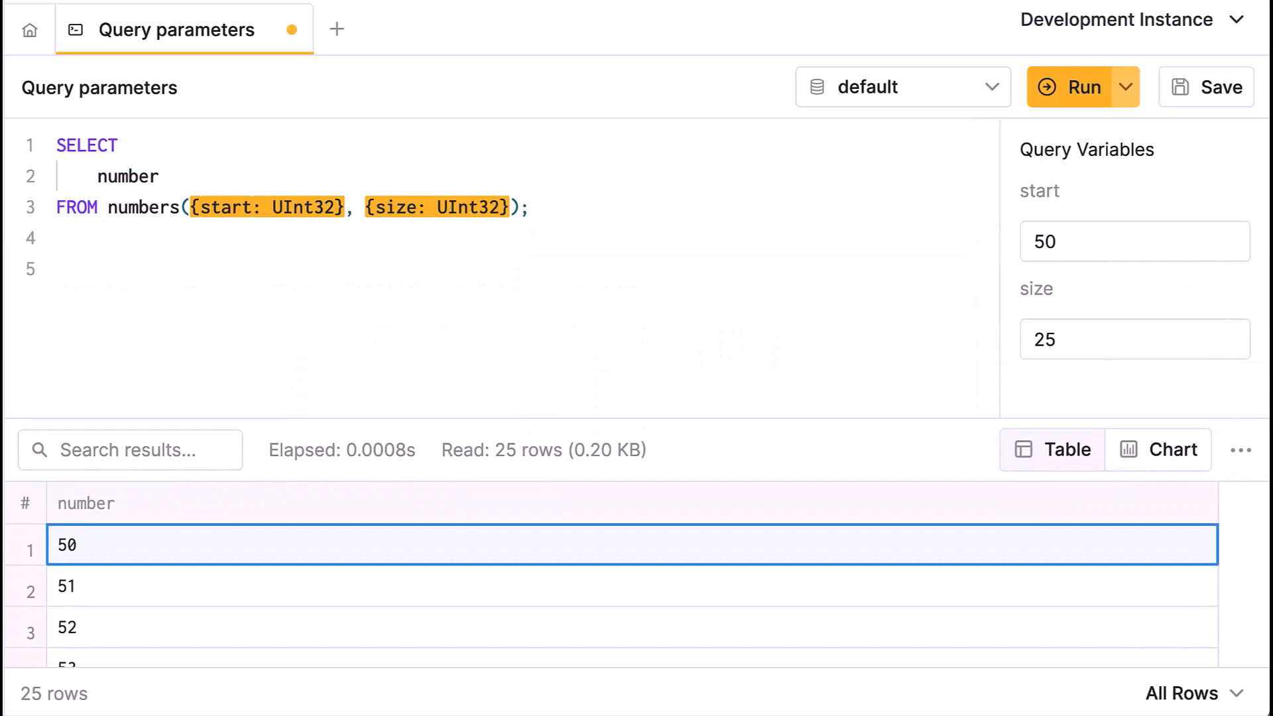
- Run the town/sum(price) query on uk_price_paid, returning the top 20 towns led by LONDON
scroll(down, 3)
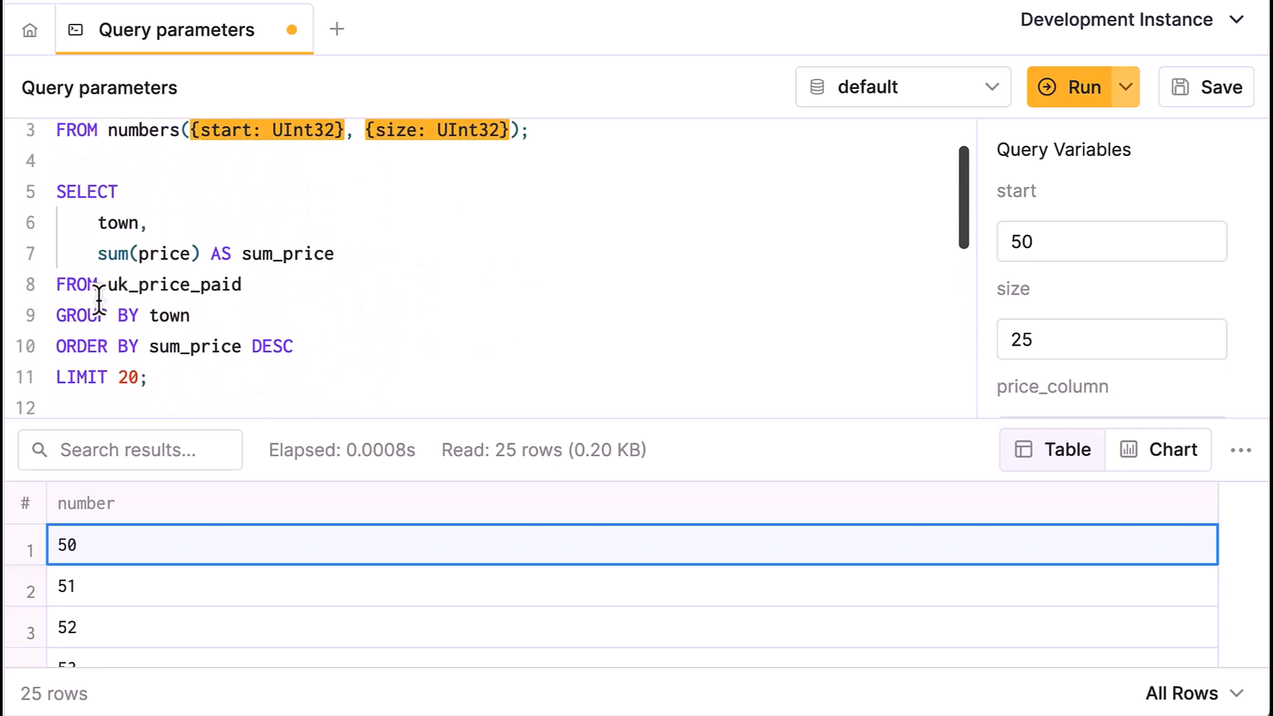
double_click(172, 284)
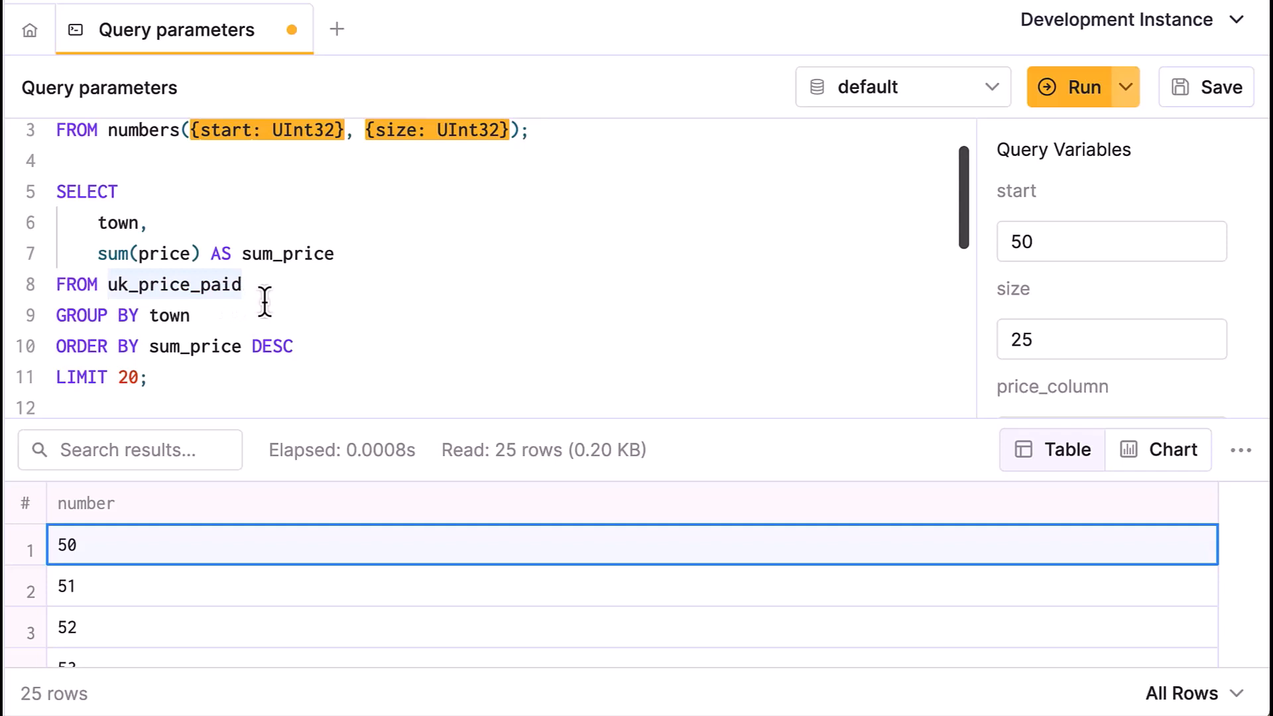
click(1072, 88)
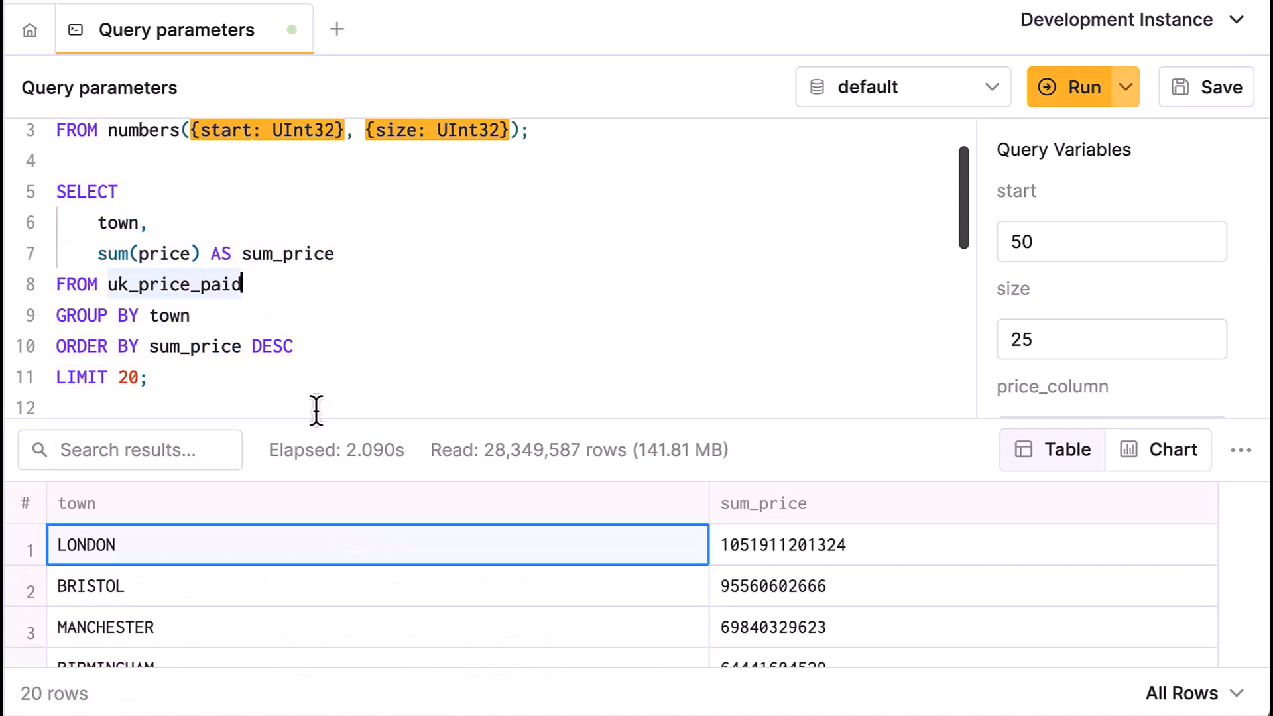
mouse_move(87, 264)
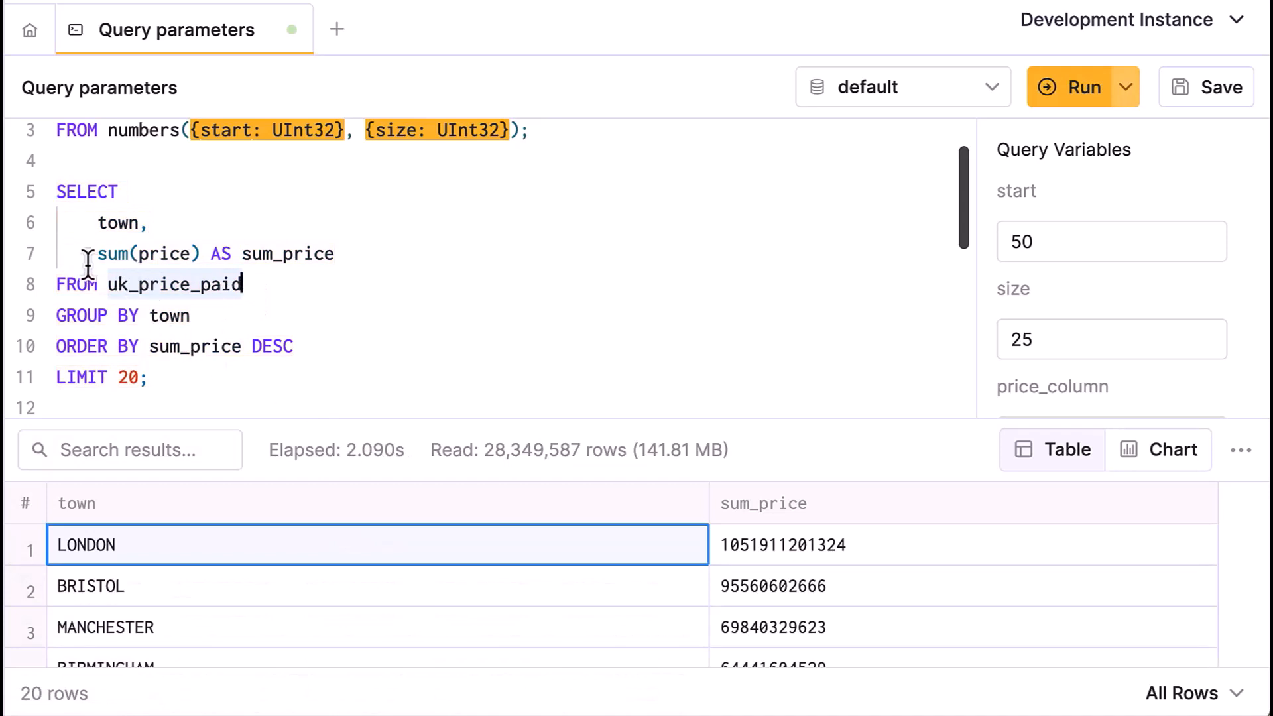
double_click(152, 254)
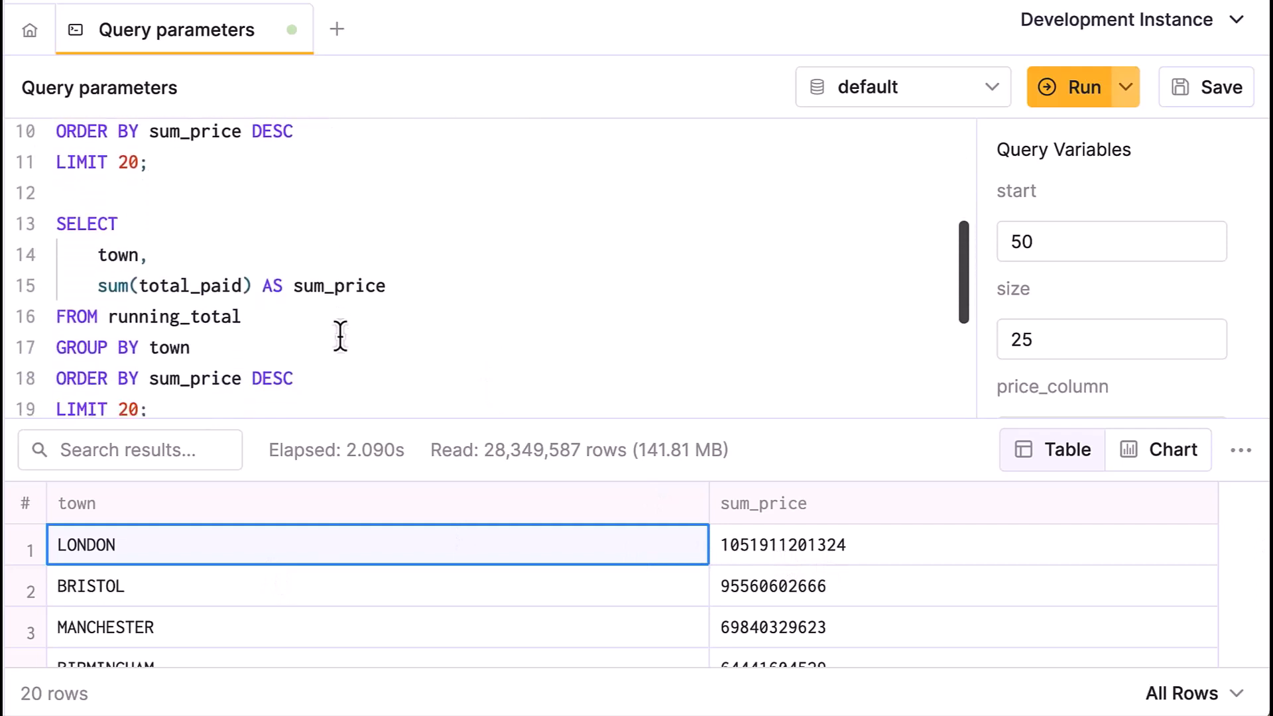
- Scroll to the query using {price_column:Identifier} and {table_name:Identifier} placeholders
scroll(down, 3)
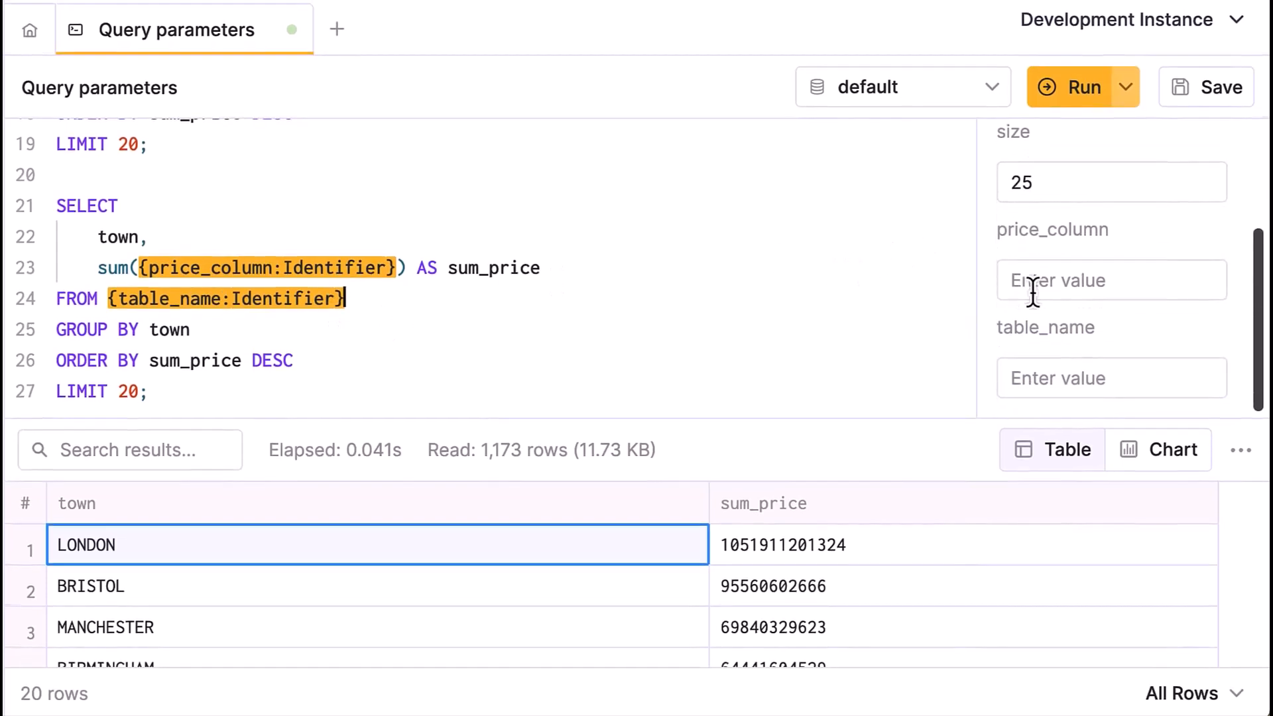
- Set Query Variables price_column=price and table_name=uk_price_paid, then run to read 28,349,587 rows
click(1111, 280)
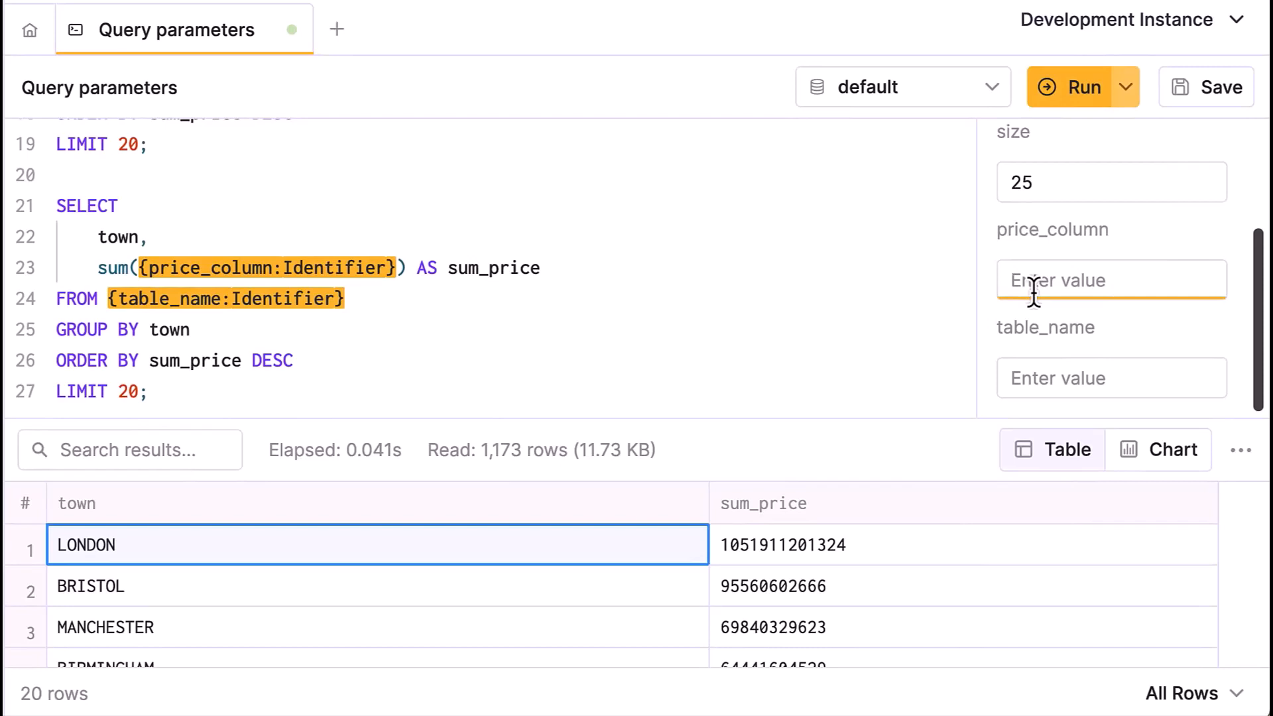
text(pric)
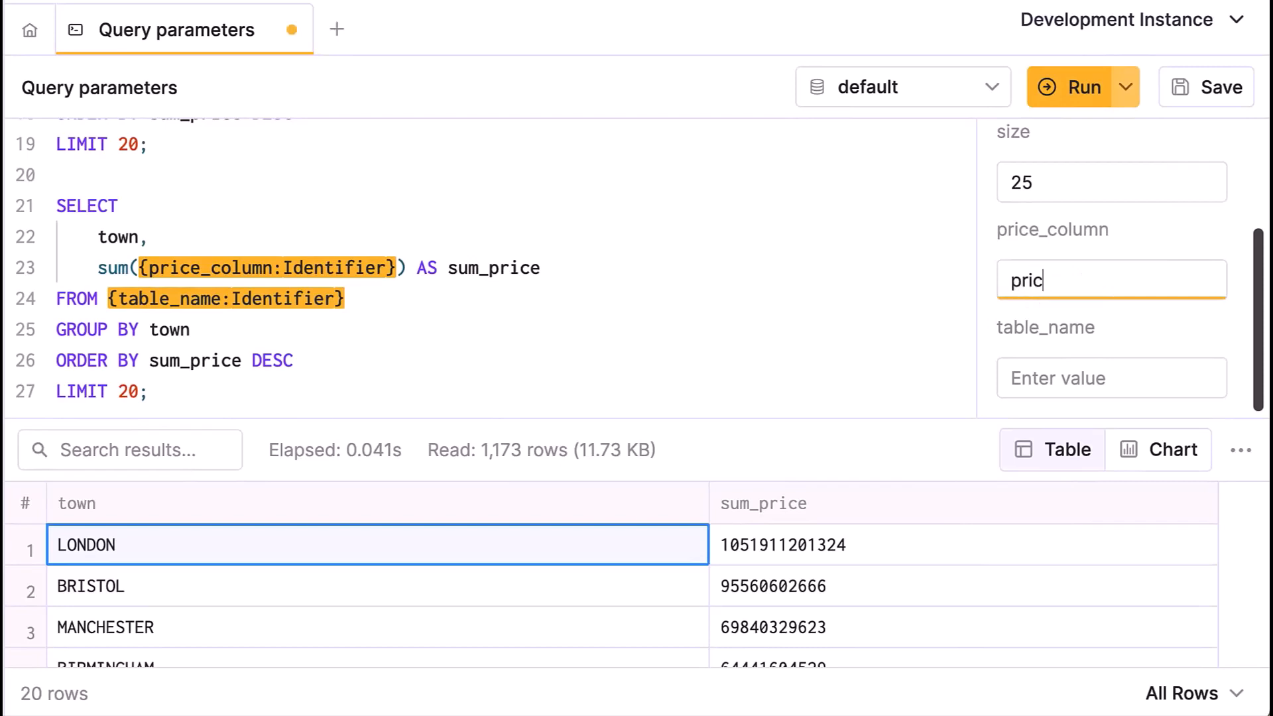
text(uk_price_paid)
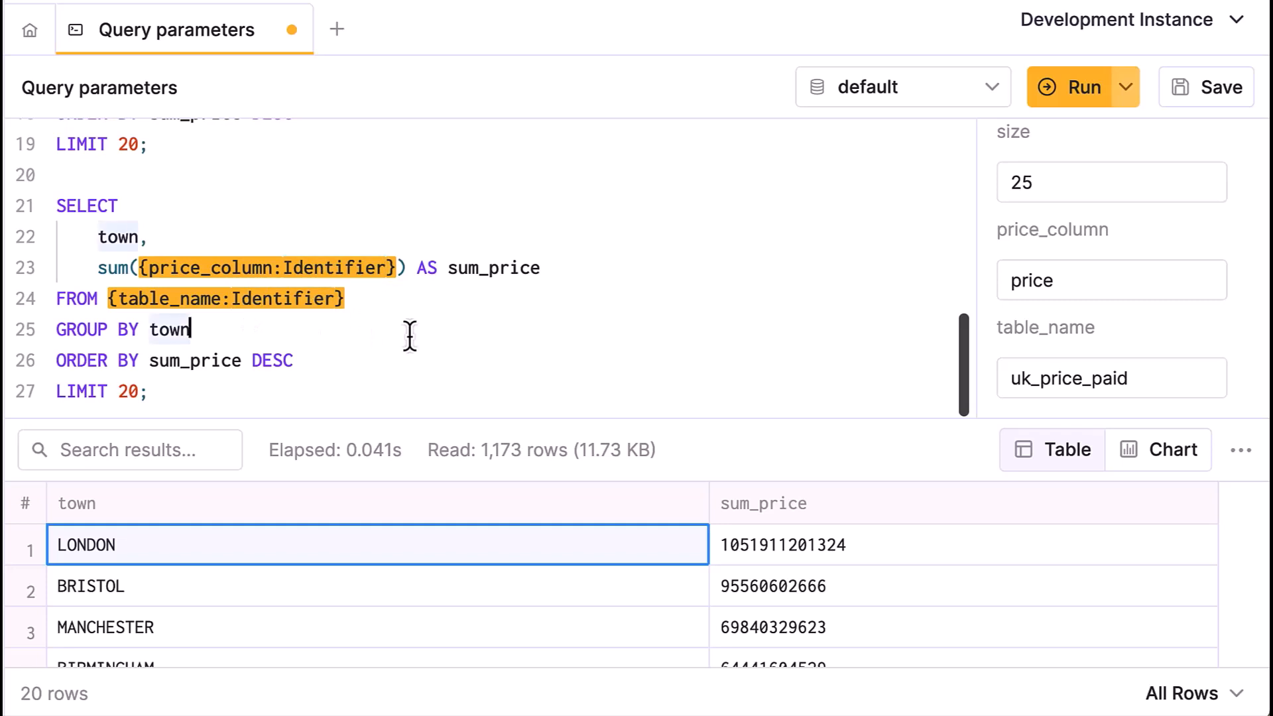
click(1081, 88)
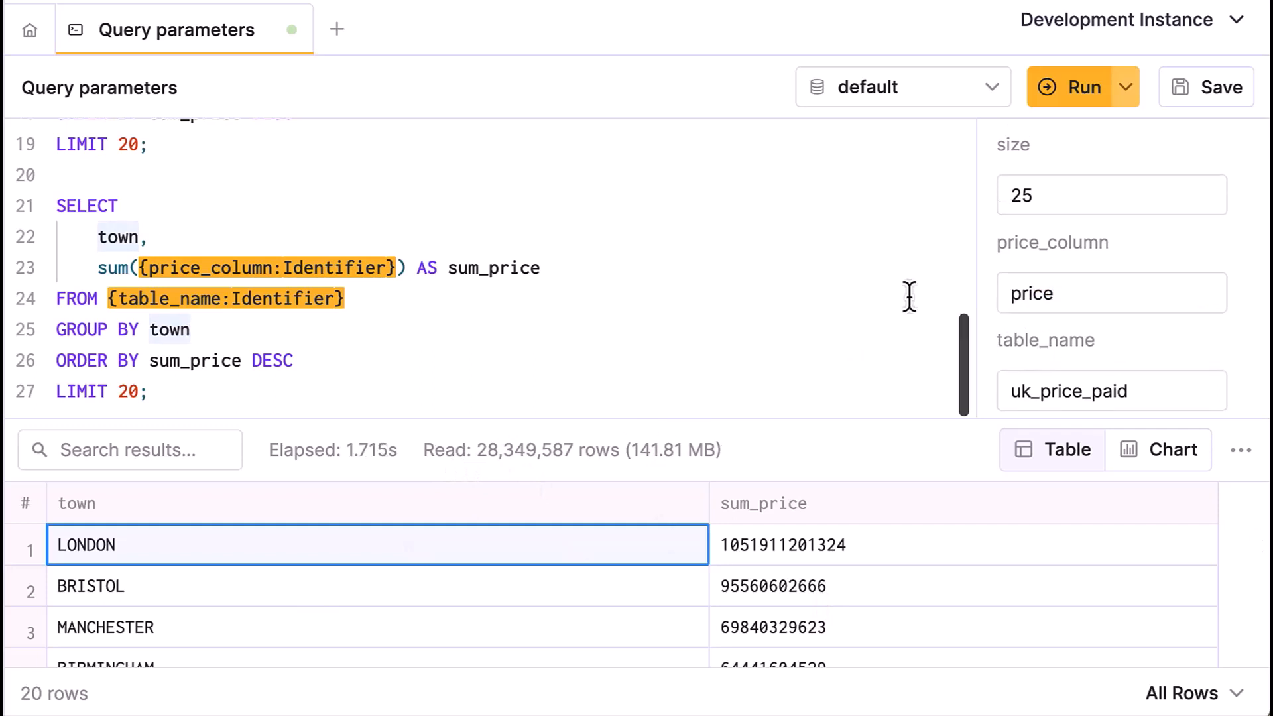
- Change Query Variables to price_column=total_paid and table_name=running_total, reading just 1,173 rows
click(1110, 293)
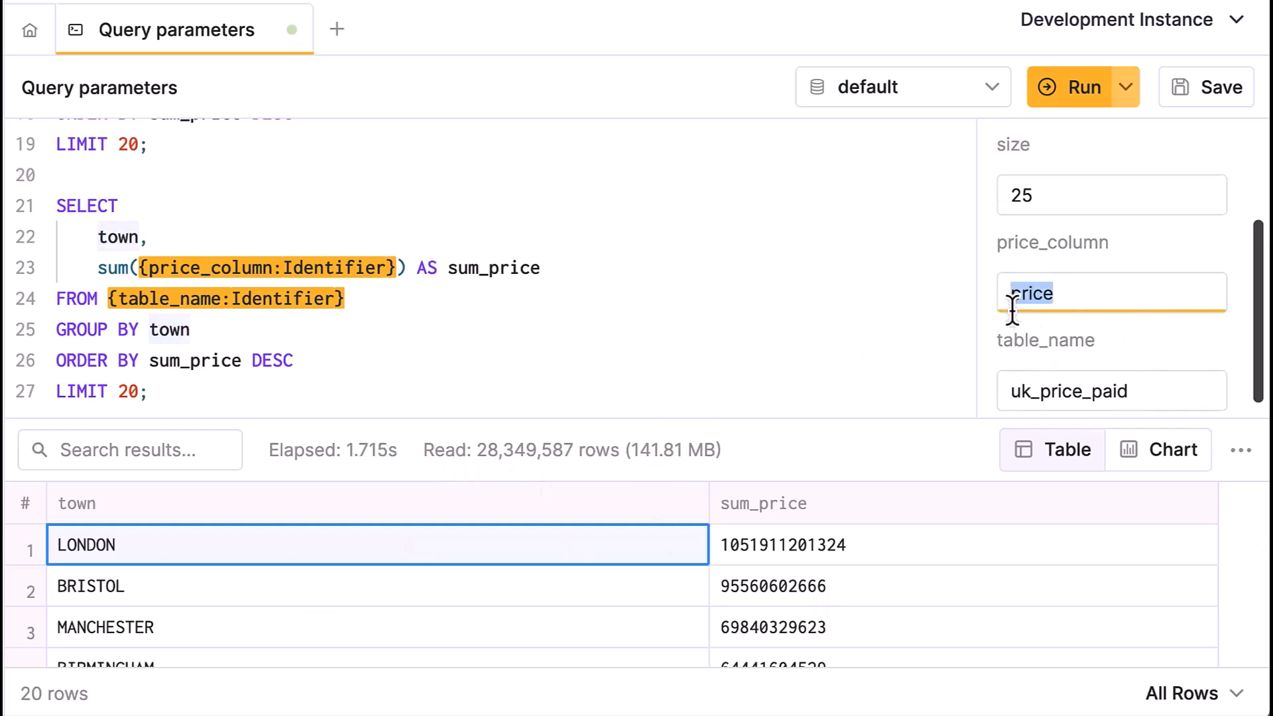
text(total_paid)
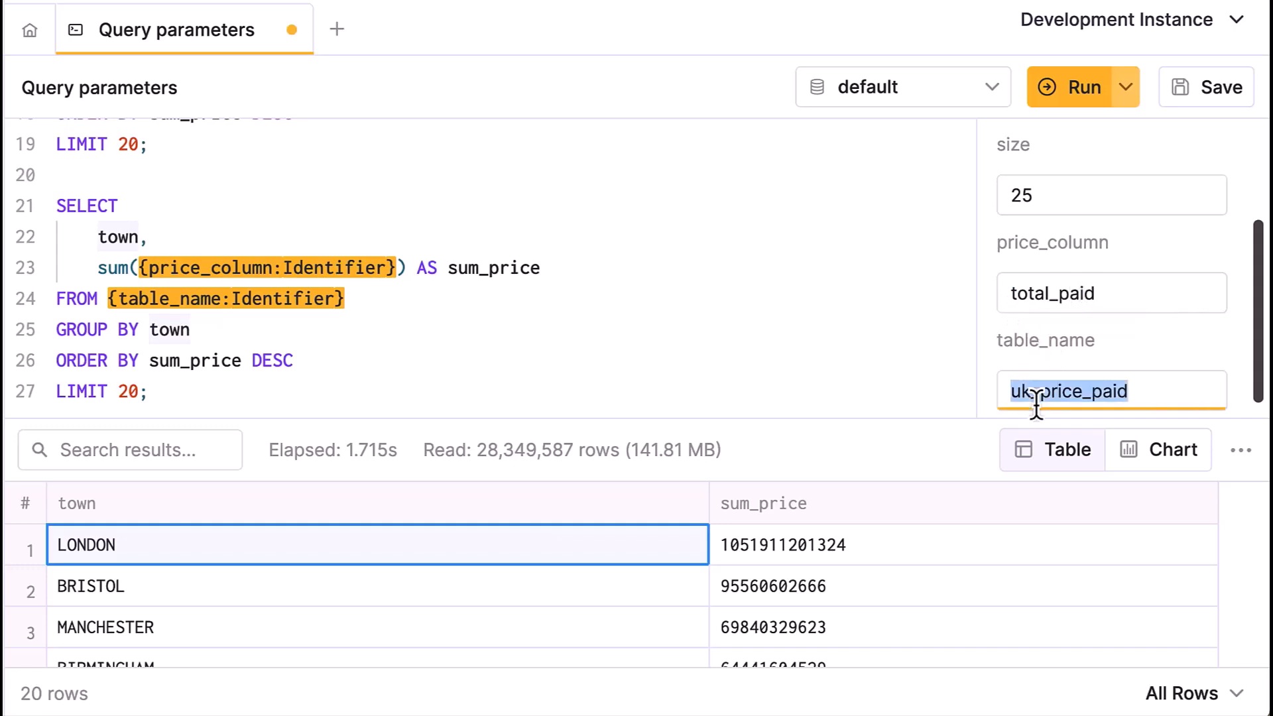
text(running))
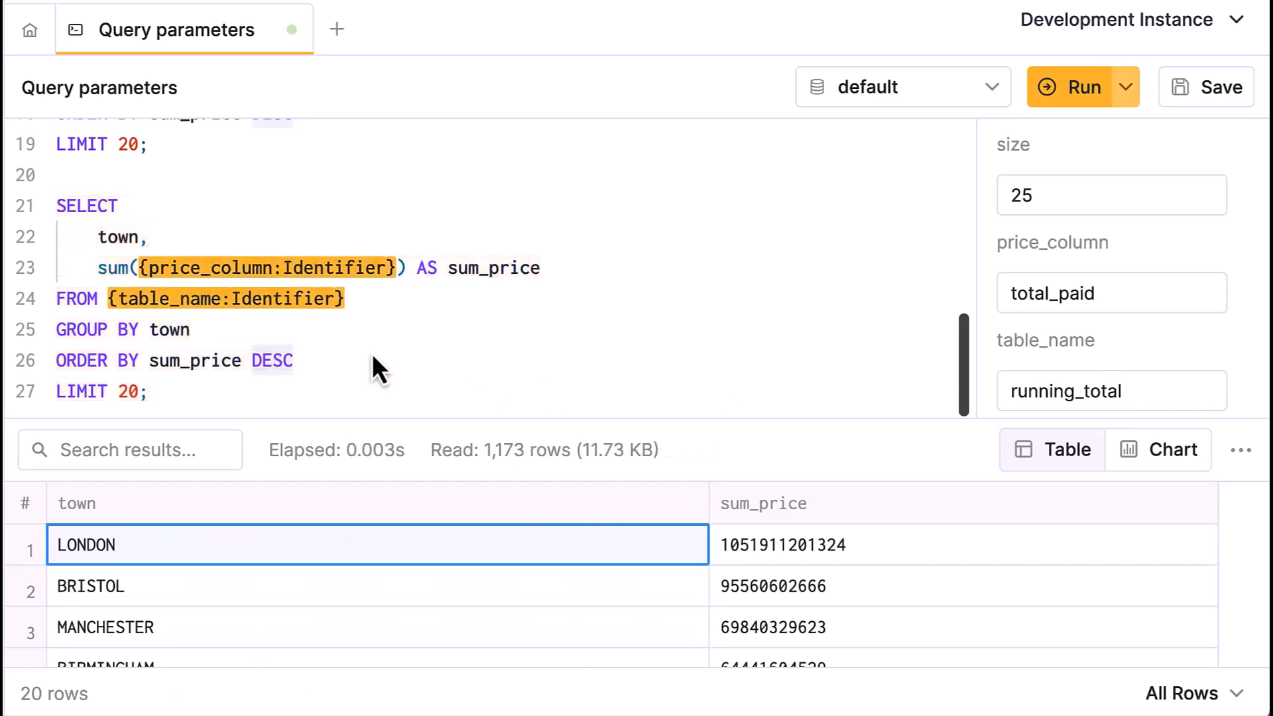
mouse_move(440, 366)
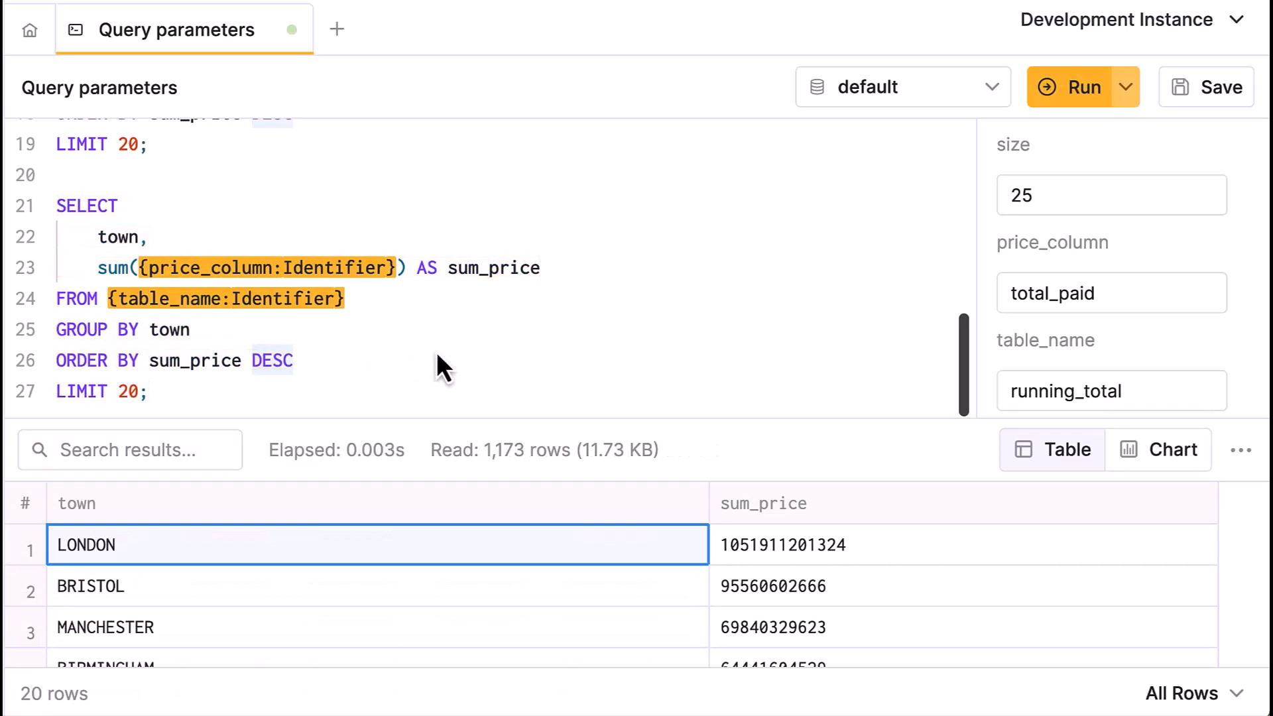